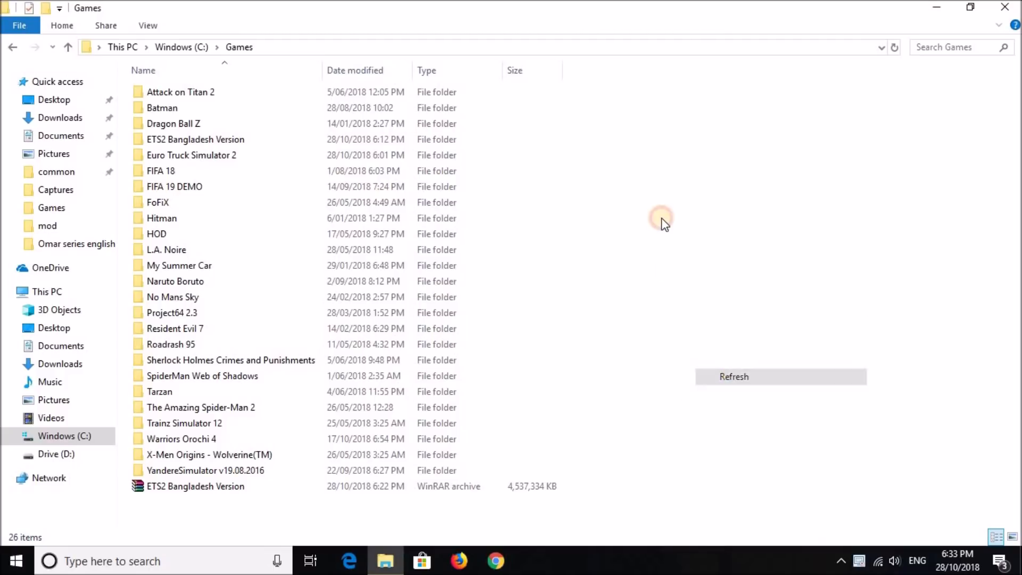
# Refresh the Games folder and select the ETS2 Bangladesh Version archive
pyautogui.rightClick(660, 218)
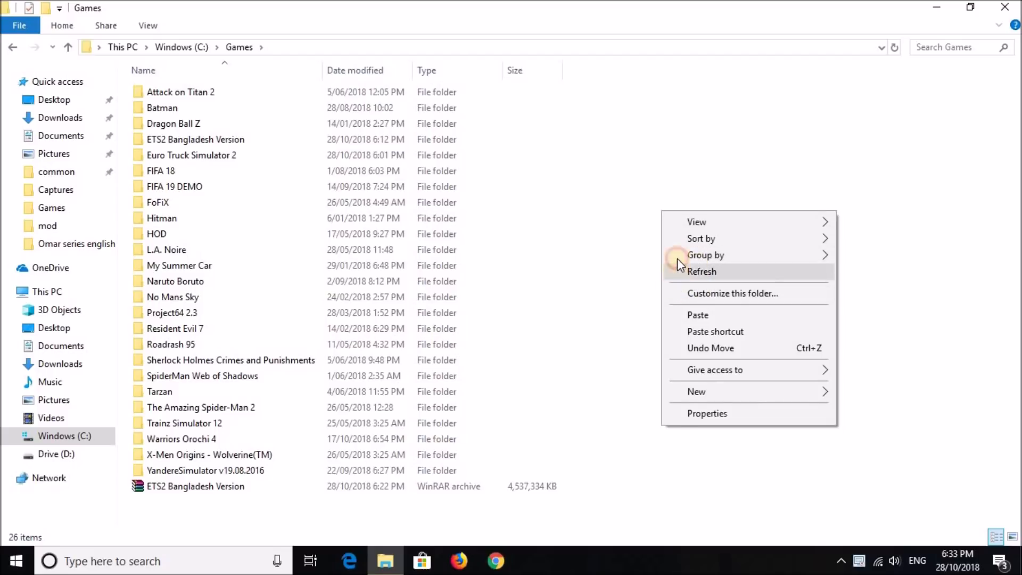
pyautogui.click(684, 215)
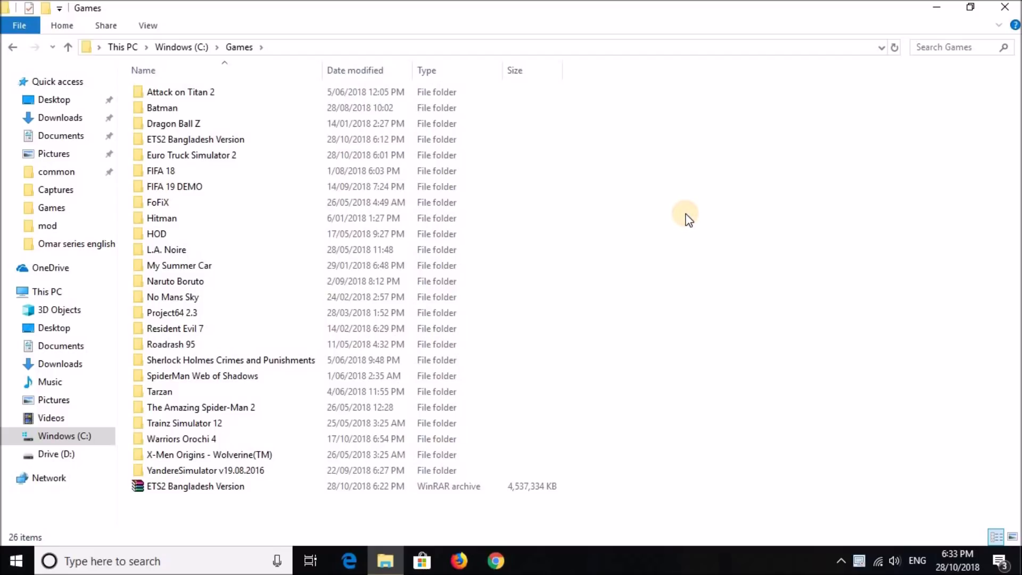
pyautogui.moveTo(700, 212)
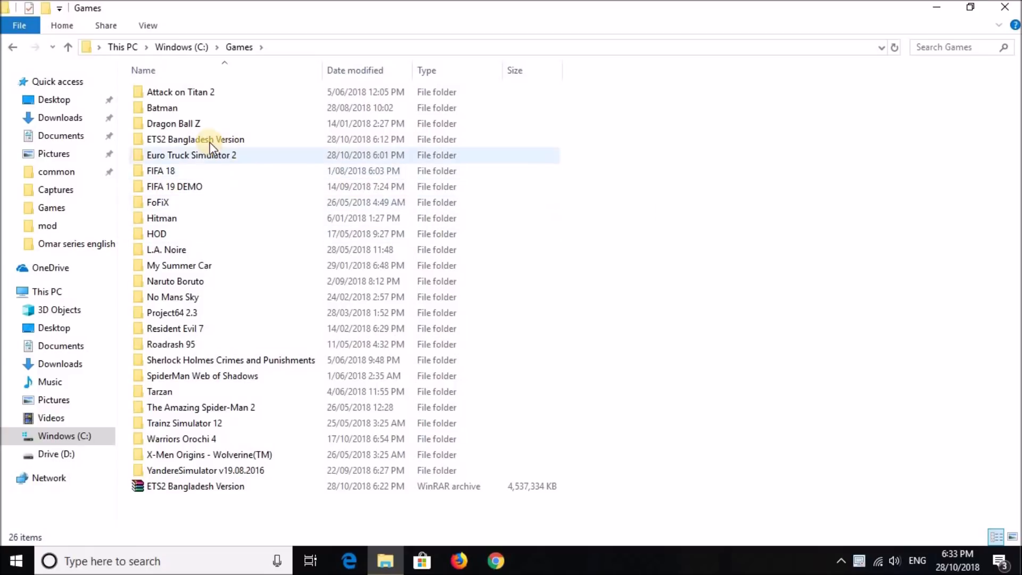
pyautogui.click(196, 486)
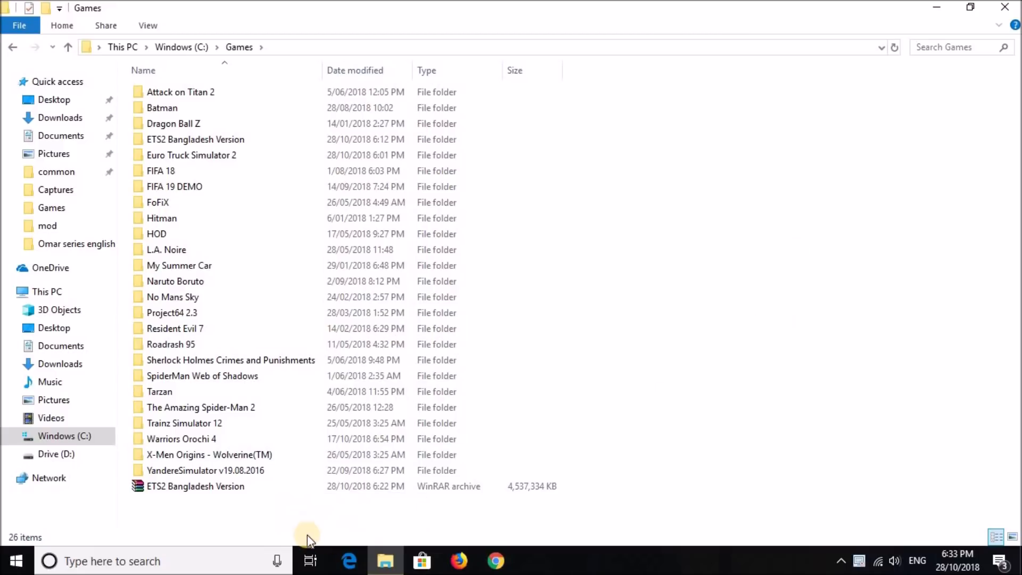
pyautogui.click(195, 485)
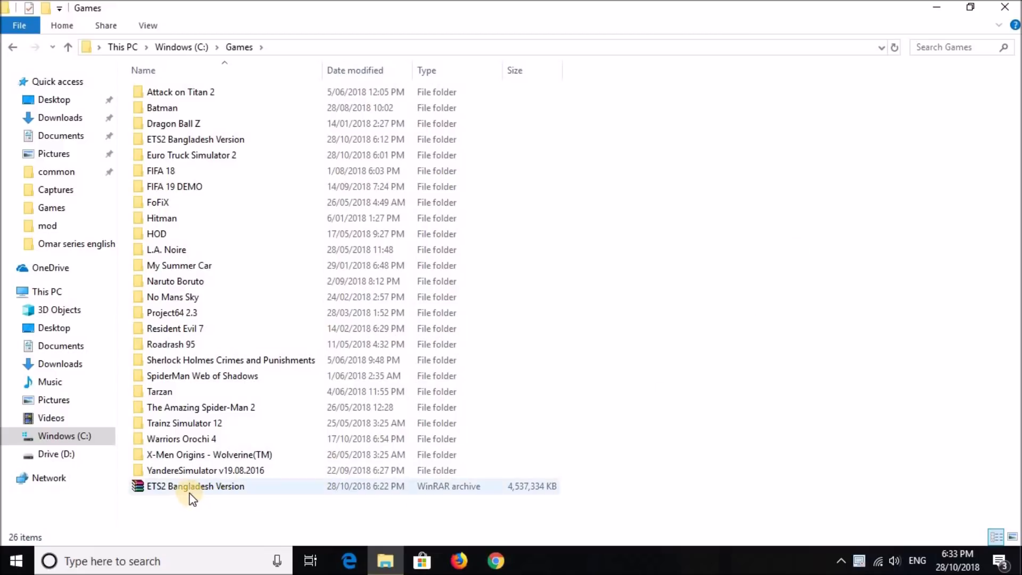
pyautogui.click(195, 486)
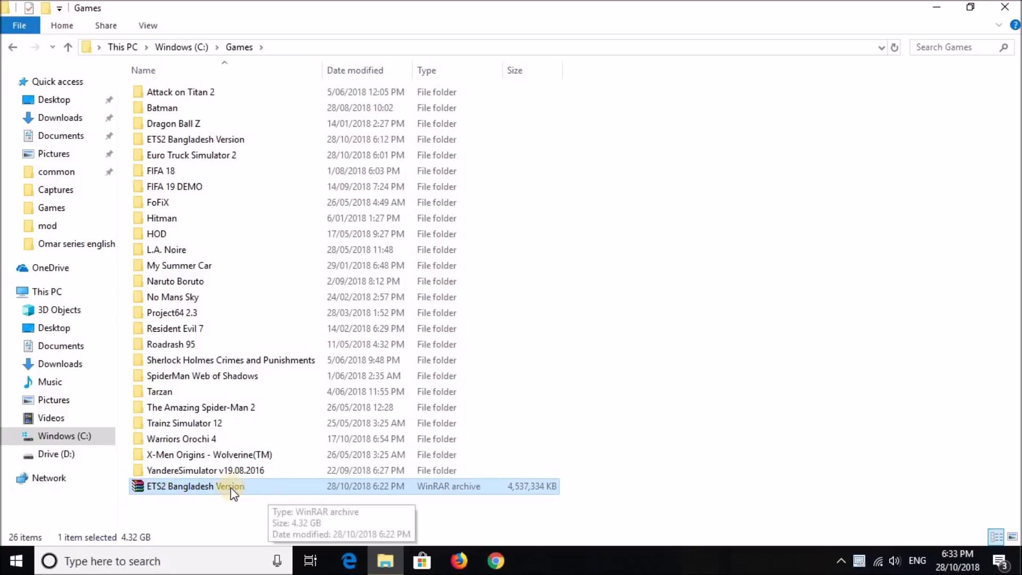
# Open the ETS2 Bangladesh Version archive, dismiss the license reminder, and cancel extraction
pyautogui.doubleClick(194, 486)
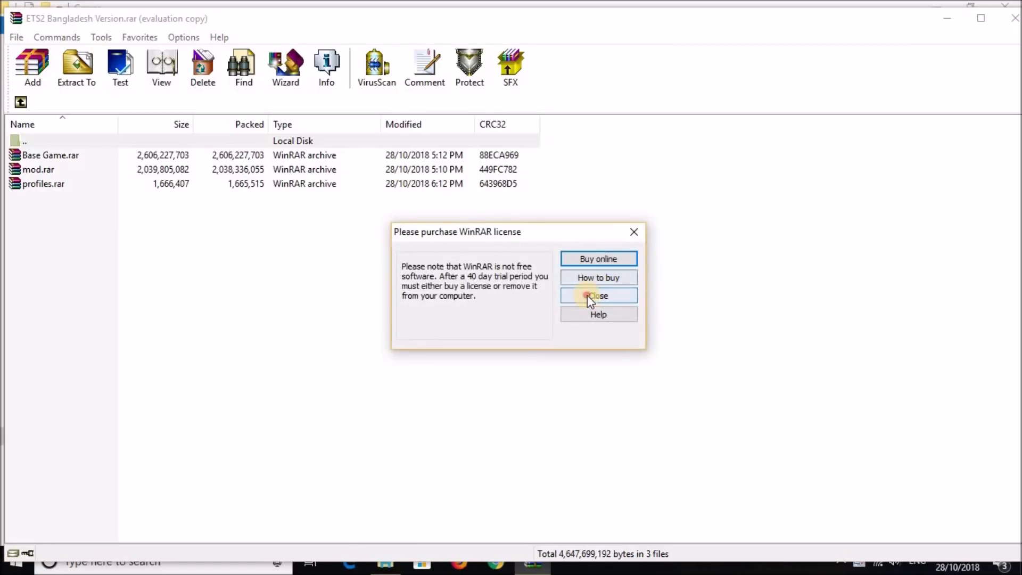
pyautogui.click(598, 296)
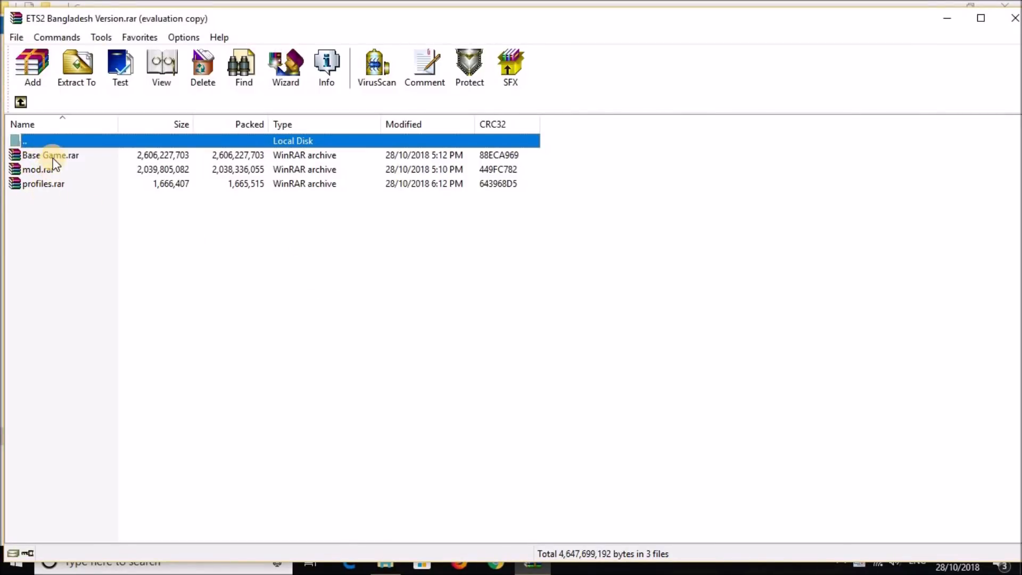
pyautogui.moveTo(43, 176)
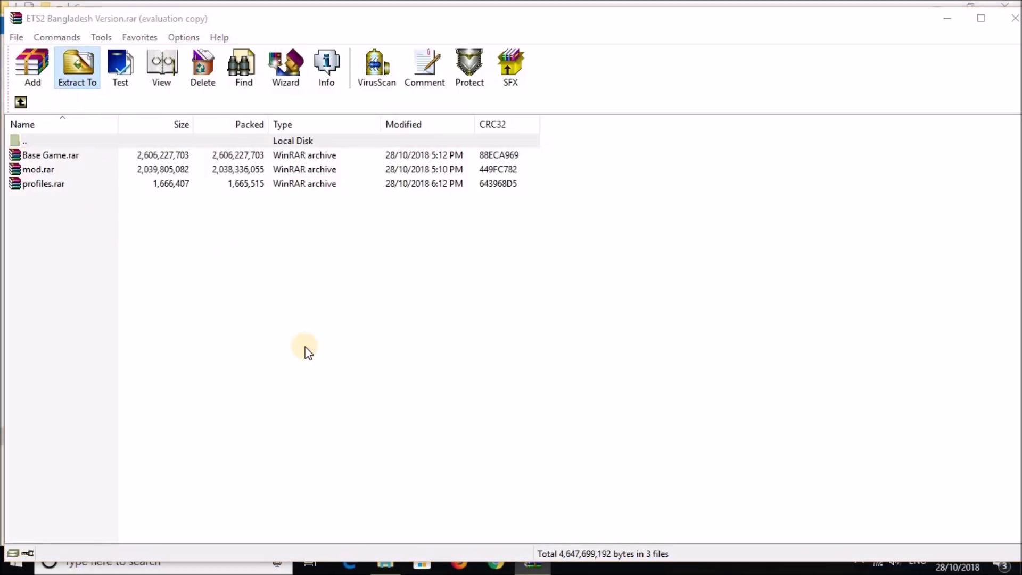
pyautogui.click(76, 67)
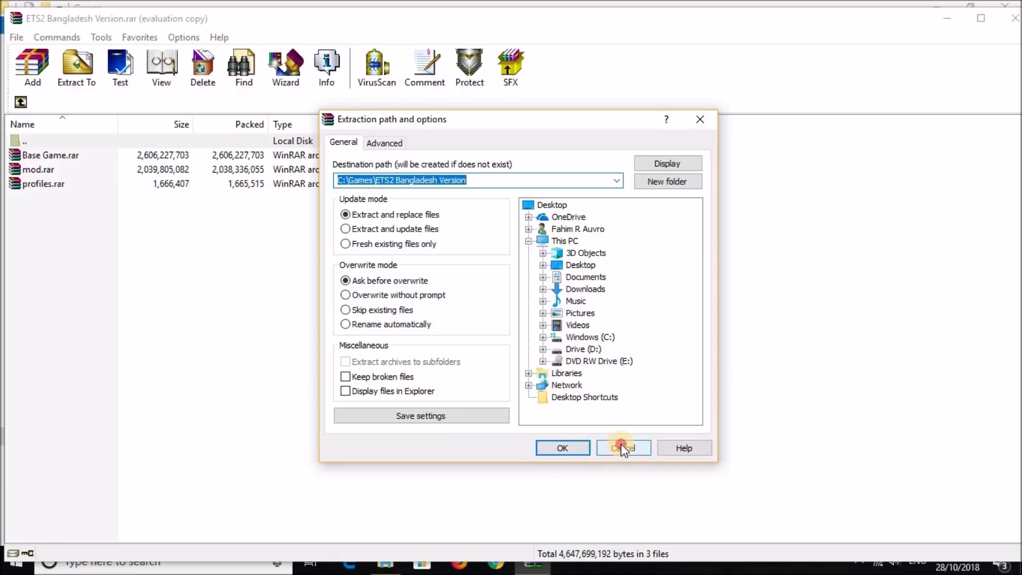
pyautogui.click(622, 448)
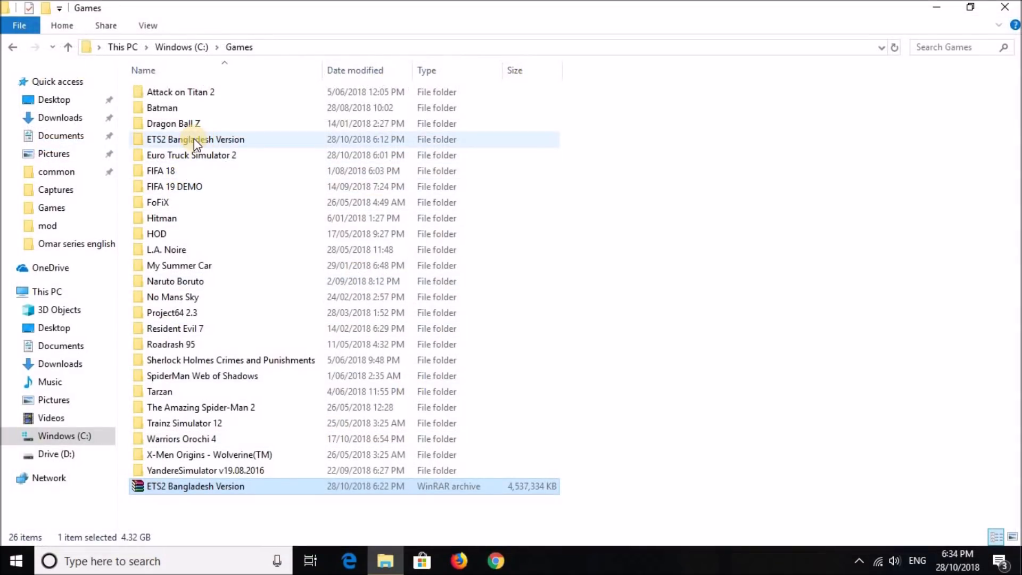
# Extract the mod and profiles archives into their own folders, then enter Base Game
pyautogui.doubleClick(195, 139)
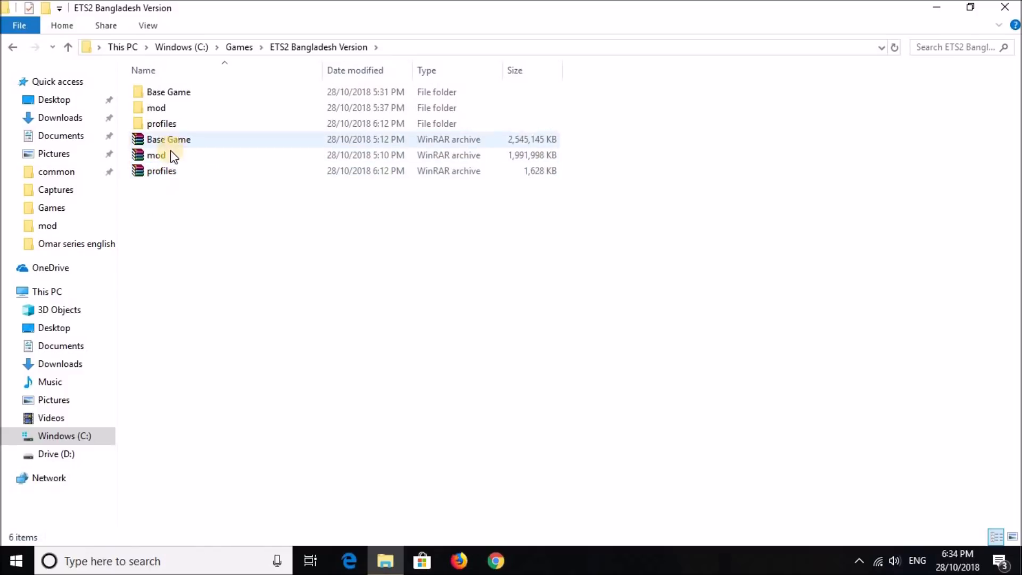
pyautogui.rightClick(169, 139)
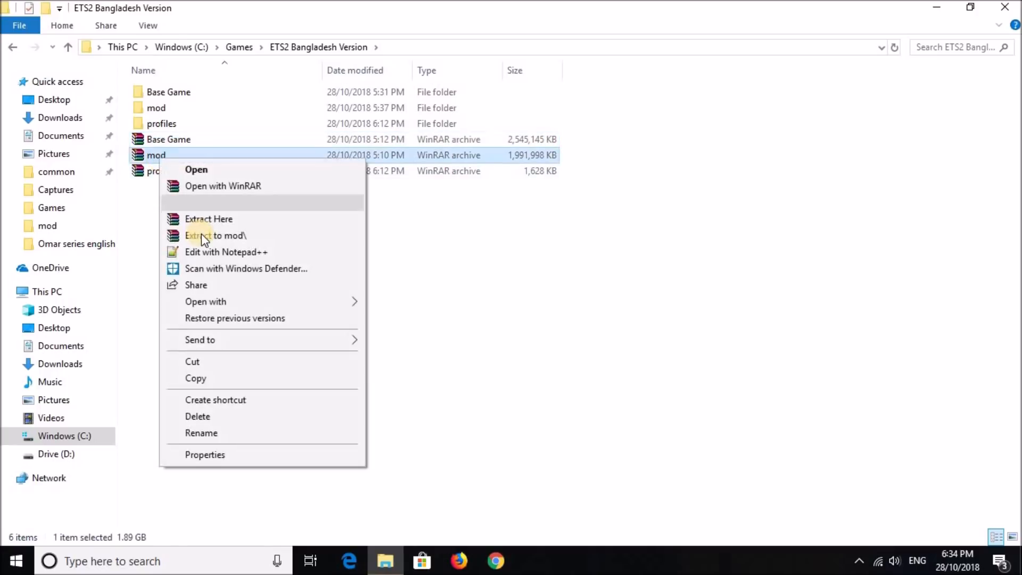
pyautogui.click(161, 171)
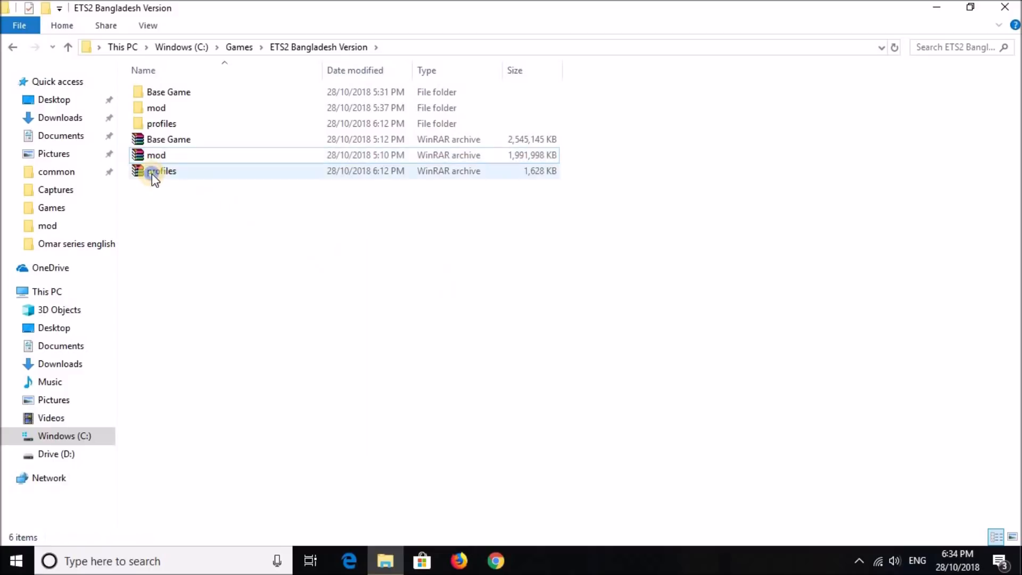
pyautogui.rightClick(161, 171)
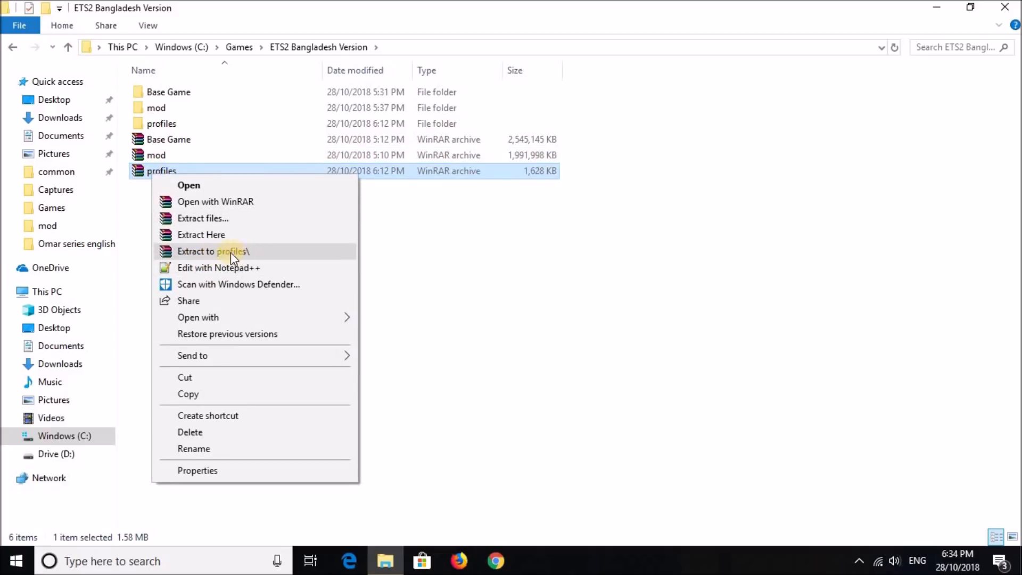
pyautogui.moveTo(246, 256)
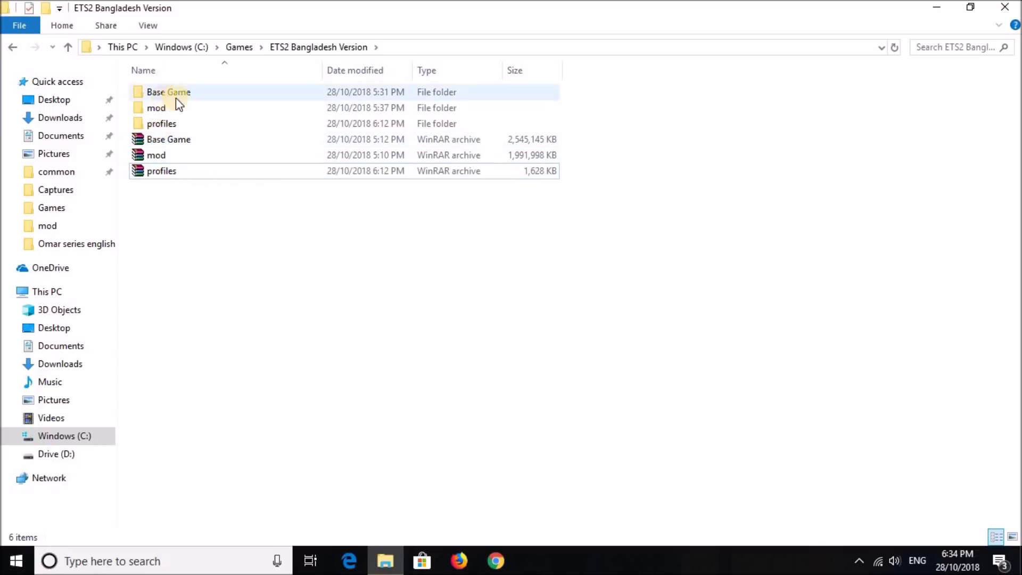
pyautogui.click(156, 108)
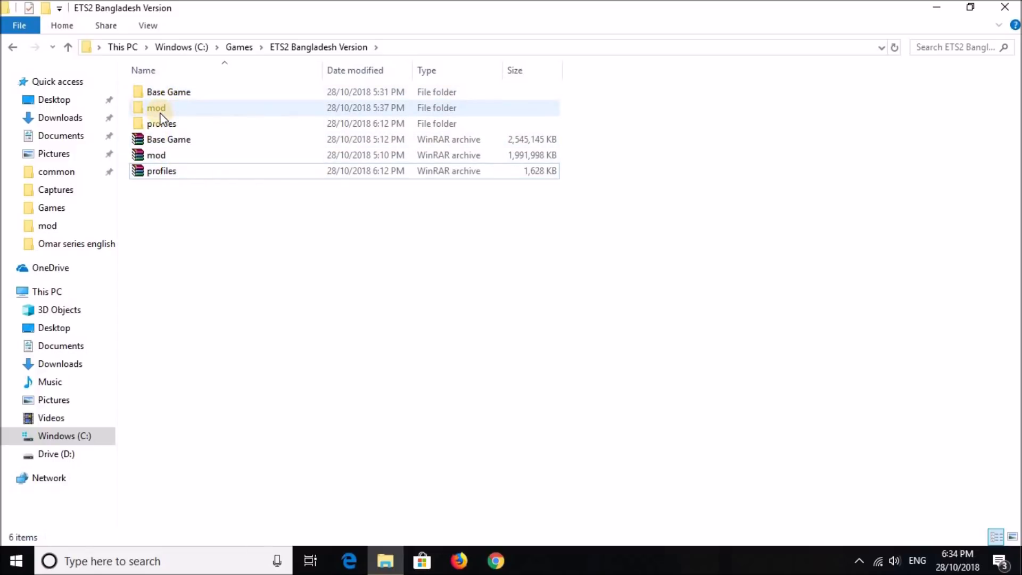
pyautogui.moveTo(162, 123)
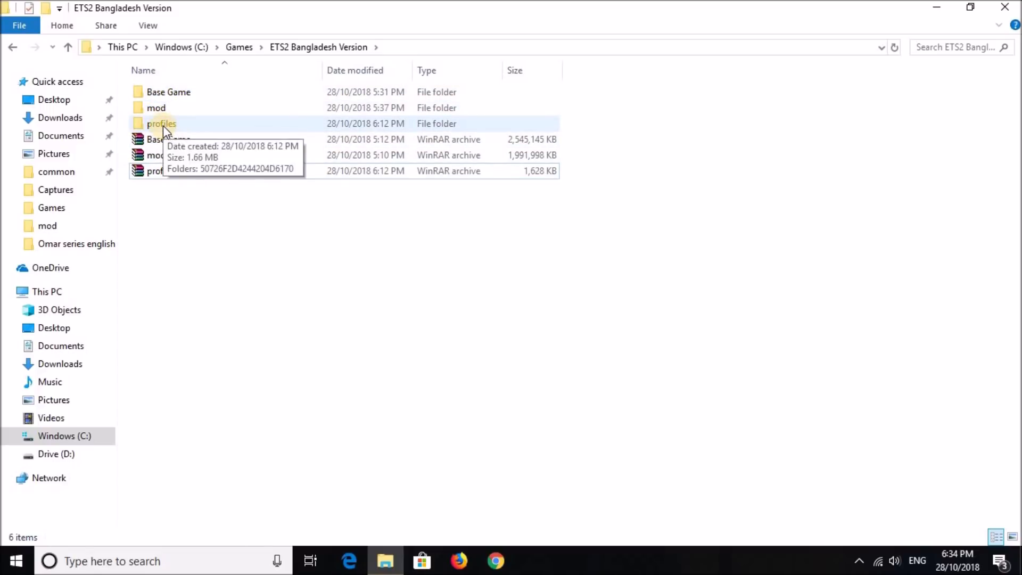
pyautogui.click(157, 107)
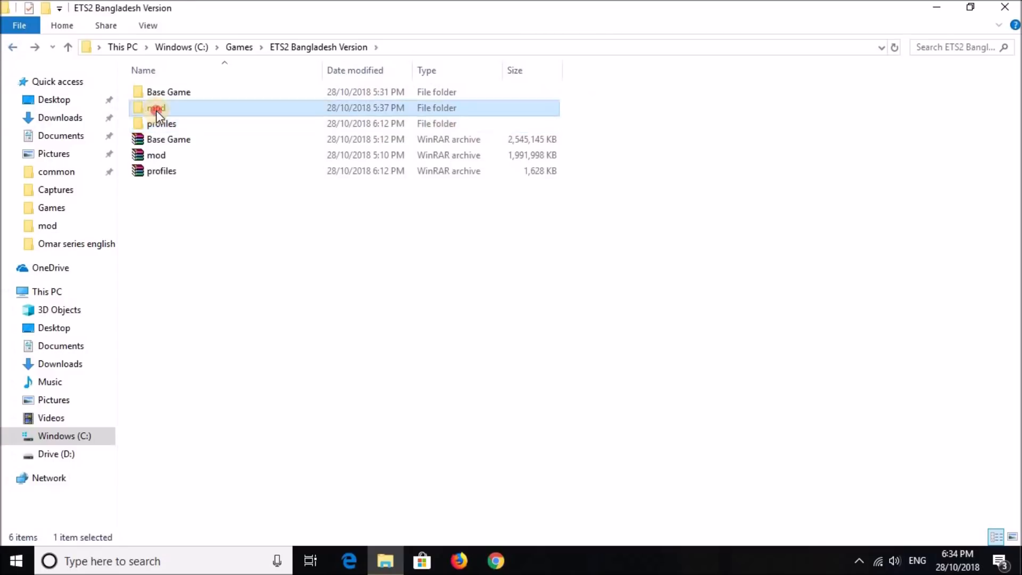
pyautogui.doubleClick(169, 91)
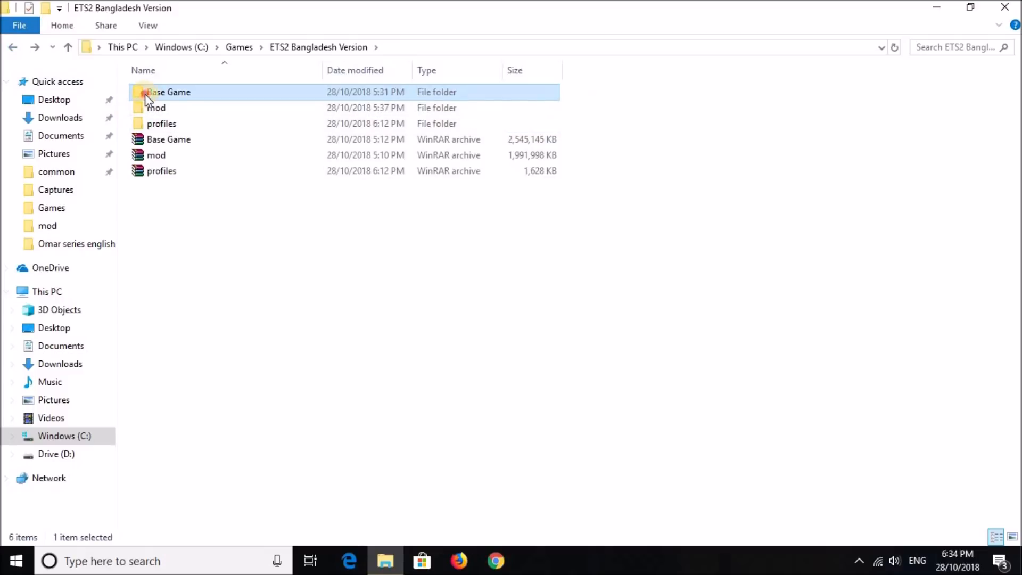
# Launch the Euro Truck Simulator 2 Setup from the Base Game folder
pyautogui.doubleClick(169, 92)
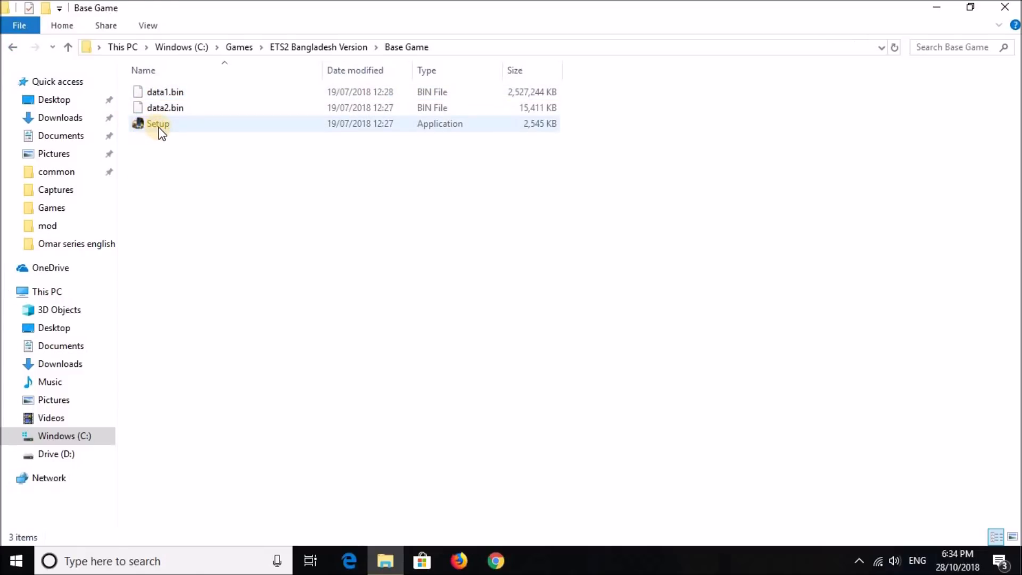
pyautogui.click(158, 124)
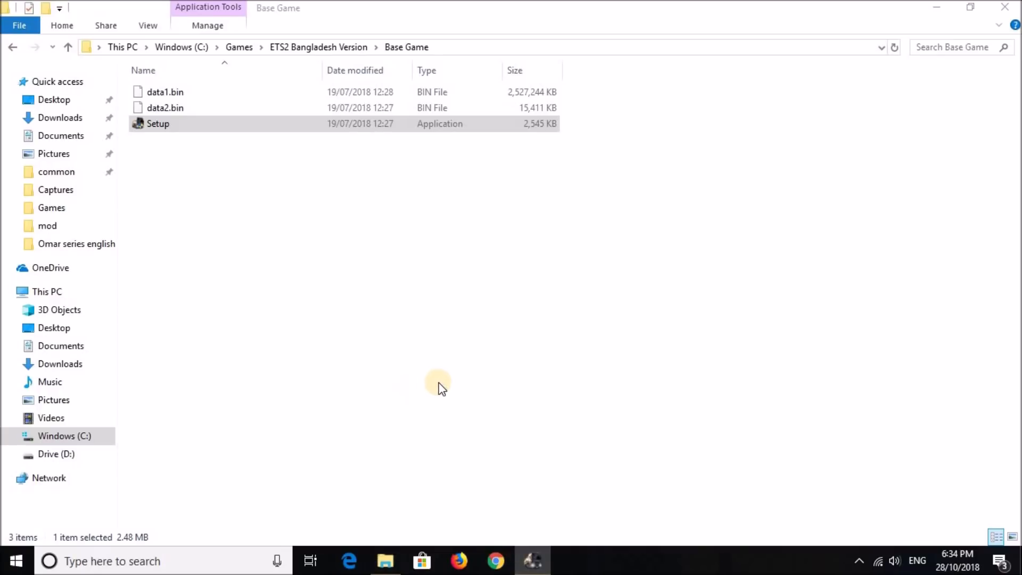
pyautogui.doubleClick(158, 123)
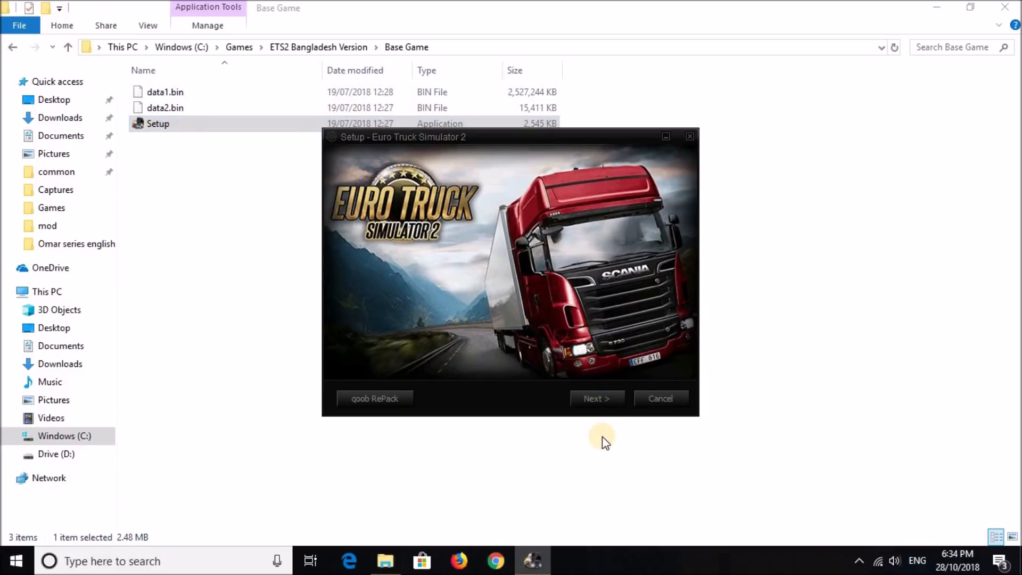
# Start installing to the default folder, then cancel unpacking and confirm exiting setup
pyautogui.click(595, 398)
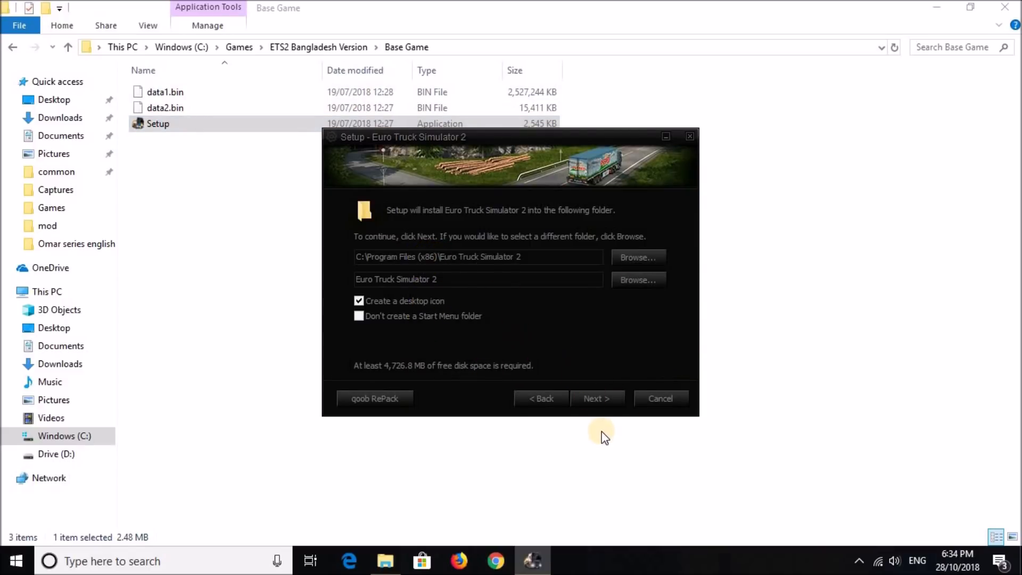
pyautogui.click(597, 398)
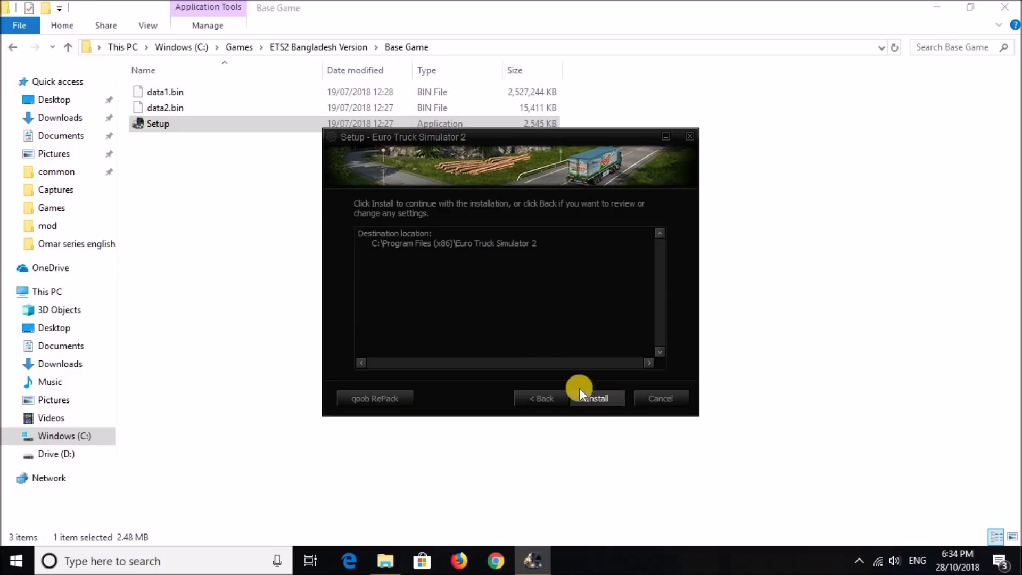
pyautogui.click(595, 398)
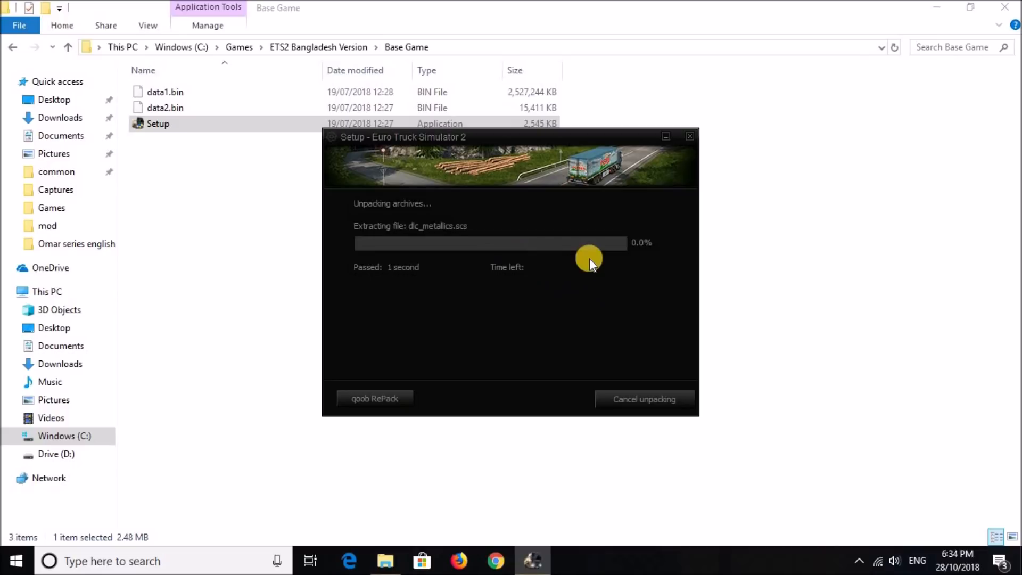
pyautogui.click(644, 398)
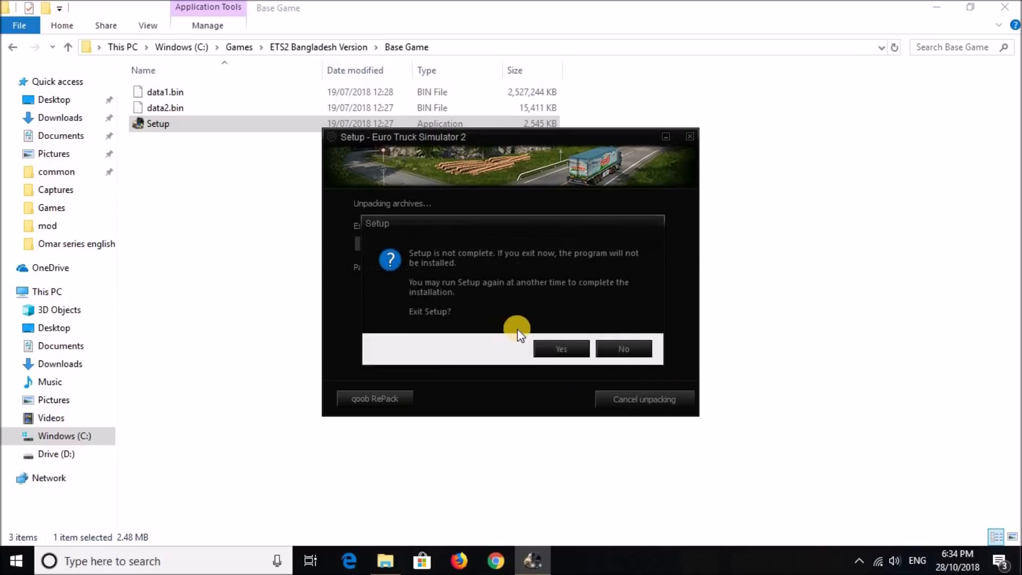
pyautogui.click(623, 348)
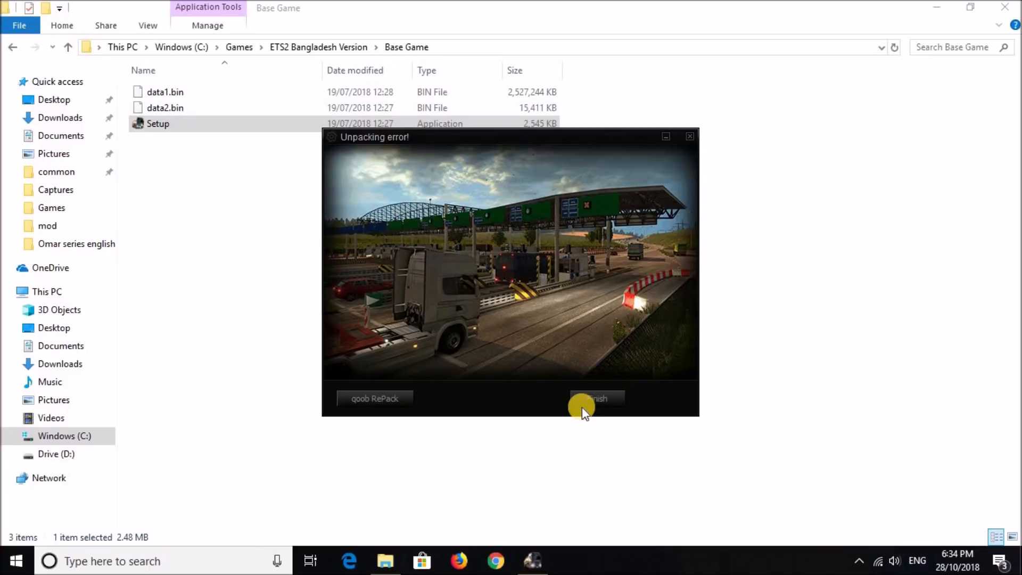
# Close the failed installer and return to Games, selecting the Euro Truck Simulator 2 folder
pyautogui.click(597, 398)
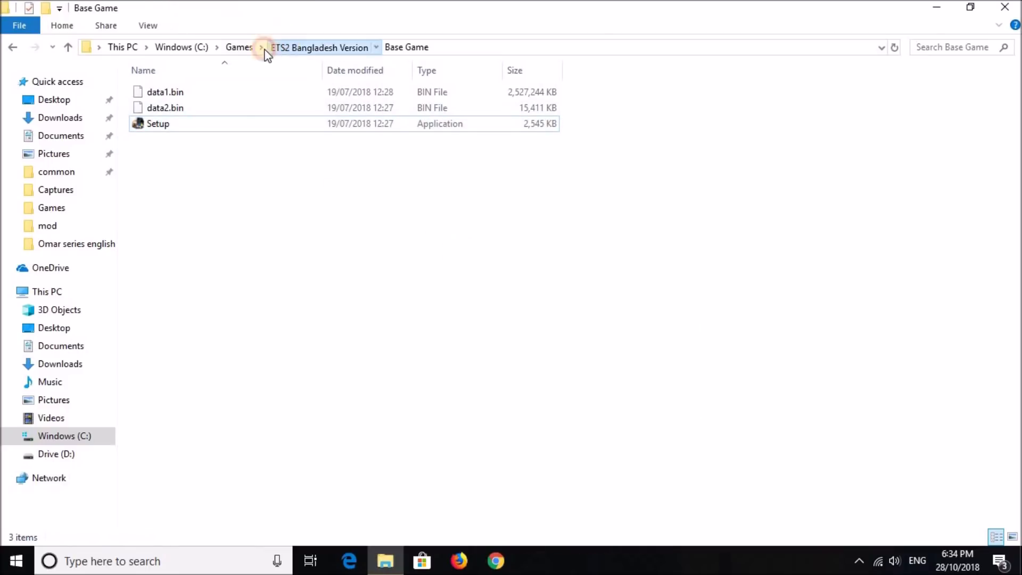
pyautogui.click(238, 47)
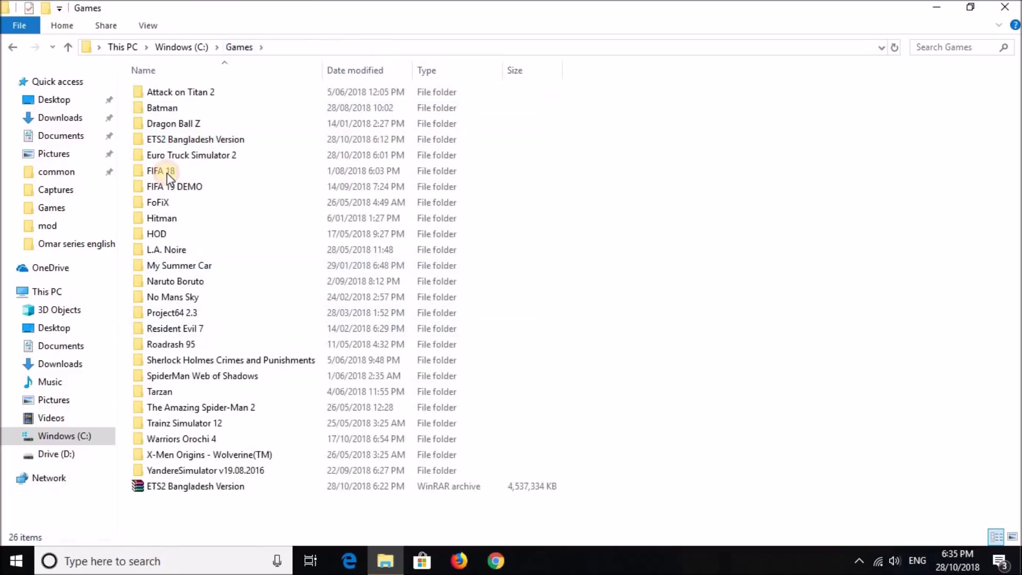
pyautogui.moveTo(191, 155)
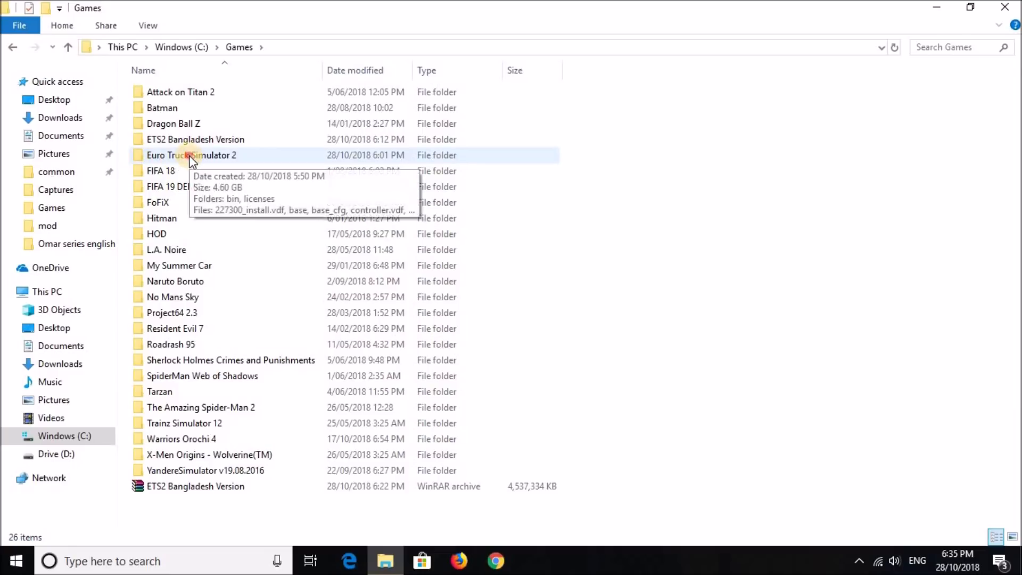
pyautogui.doubleClick(192, 155)
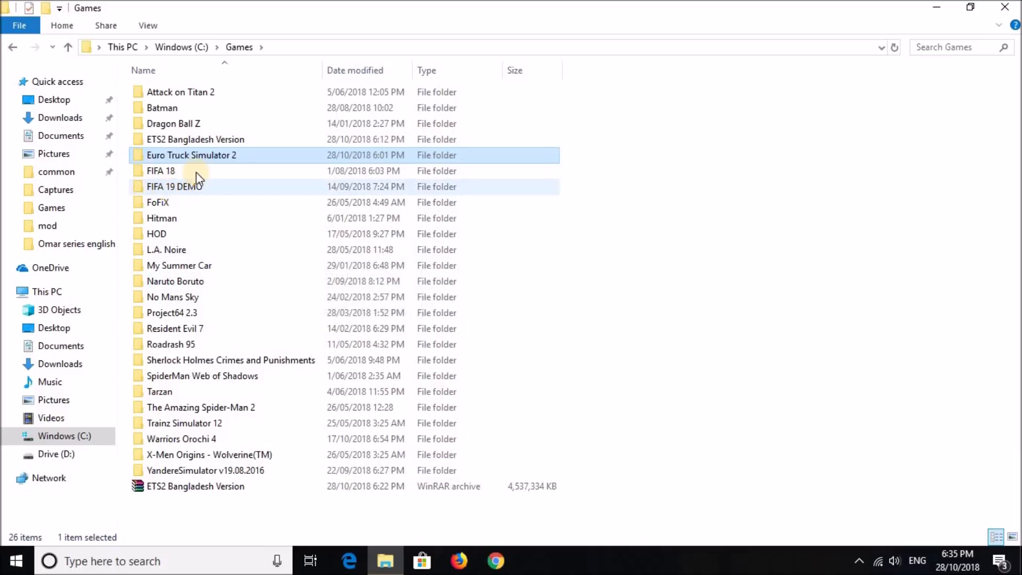
# Select the mod and profiles folders in ETS2 Bangladesh Version and cut them
pyautogui.doubleClick(196, 139)
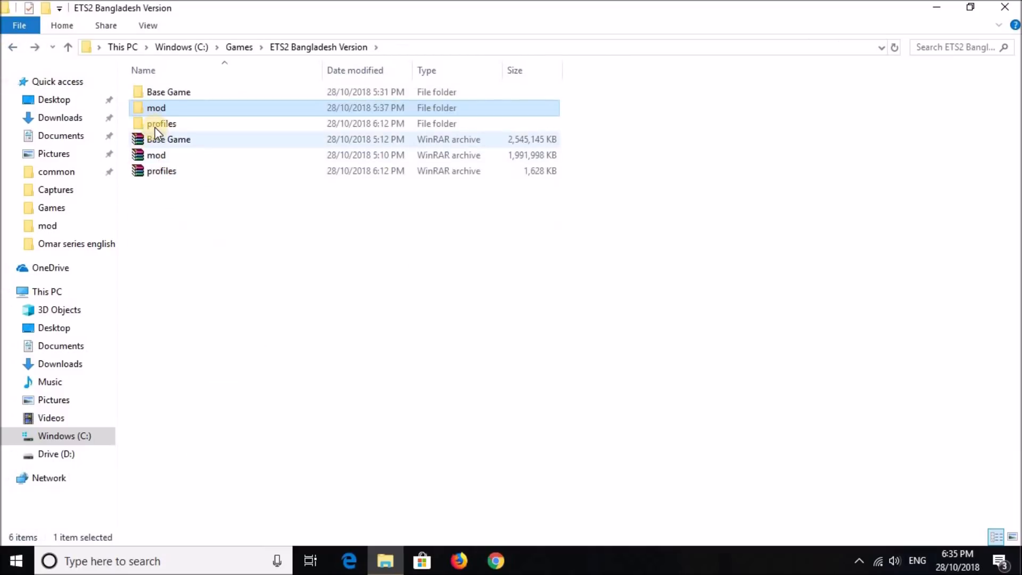
pyautogui.click(161, 123)
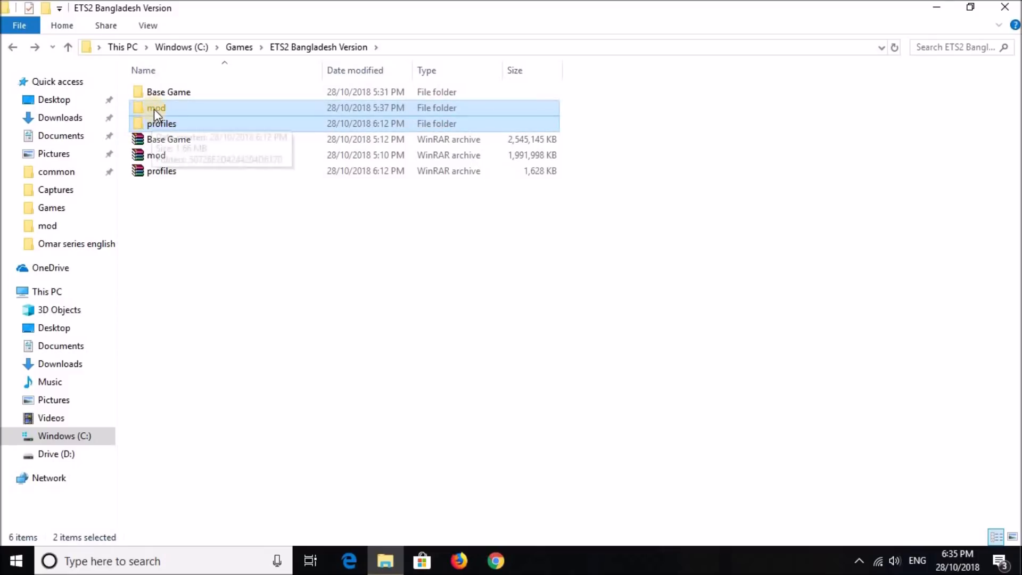
pyautogui.rightClick(156, 107)
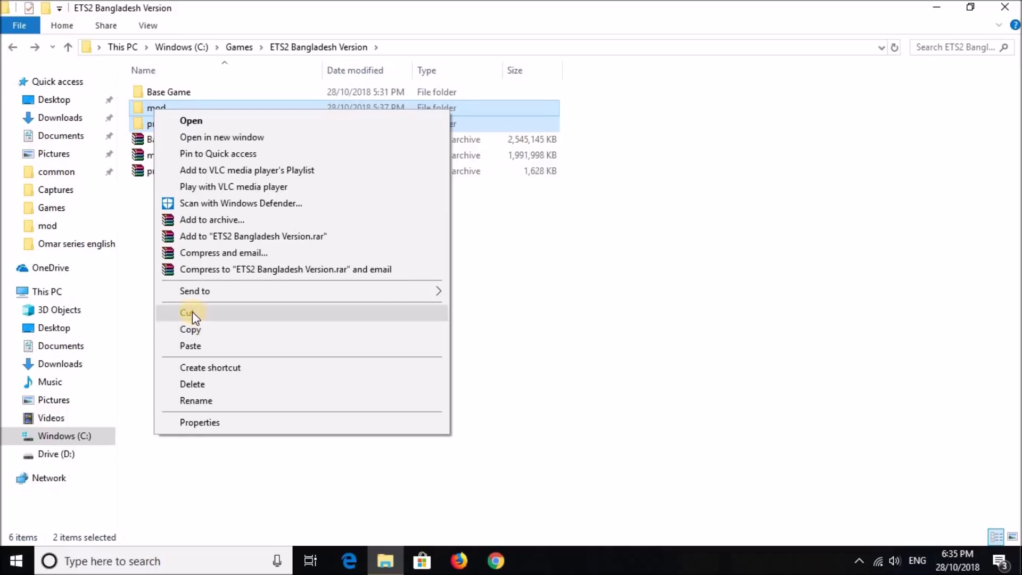
pyautogui.click(191, 329)
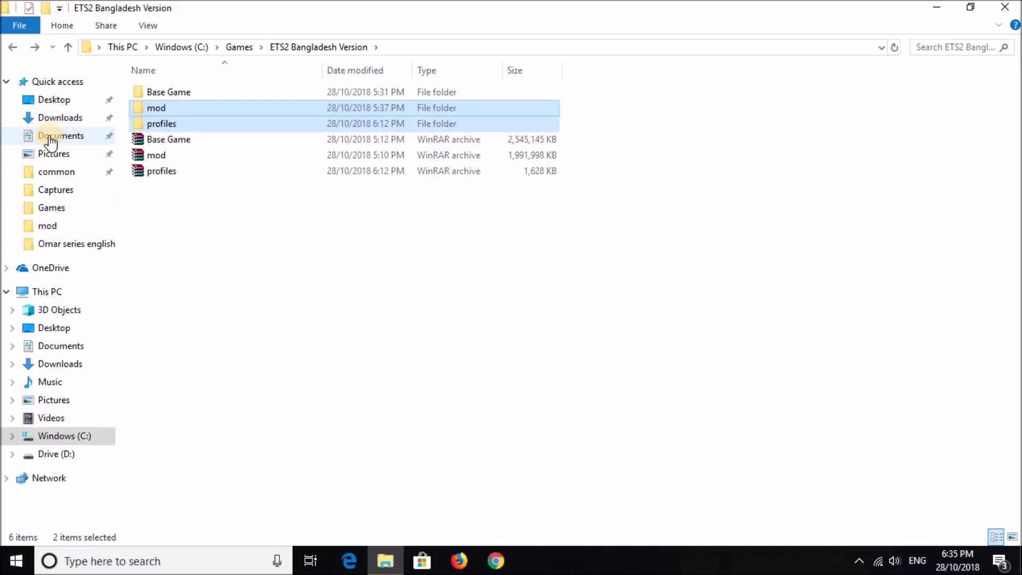
# Go to Documents > Euro Truck Simulator 2 and bring up the paste options
pyautogui.click(60, 135)
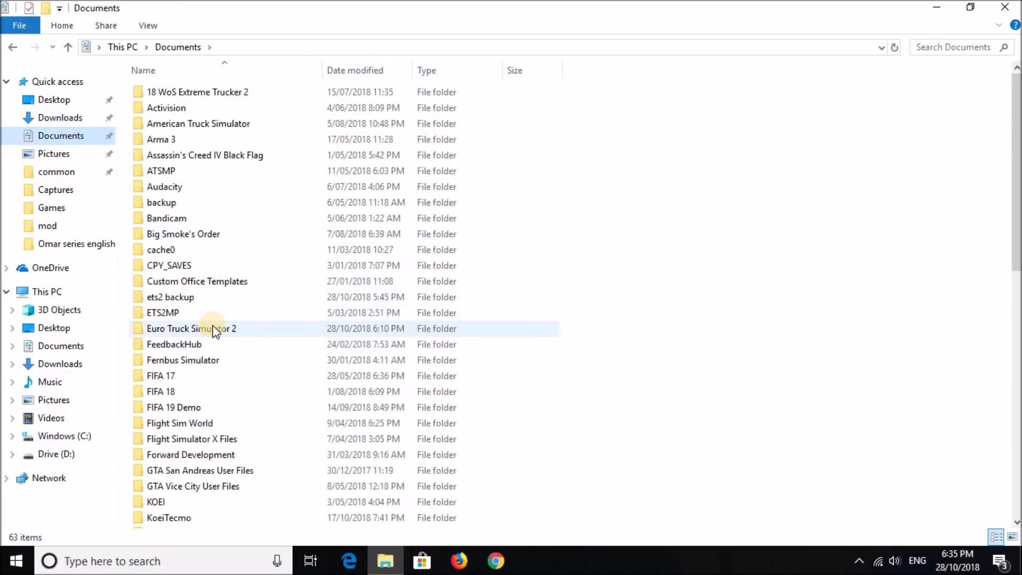
pyautogui.doubleClick(192, 329)
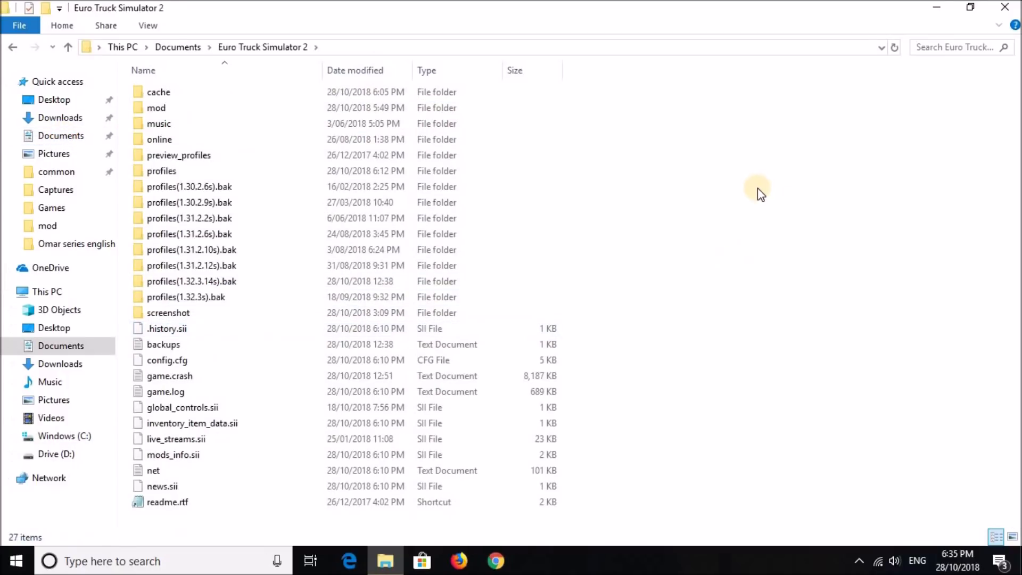
pyautogui.rightClick(759, 192)
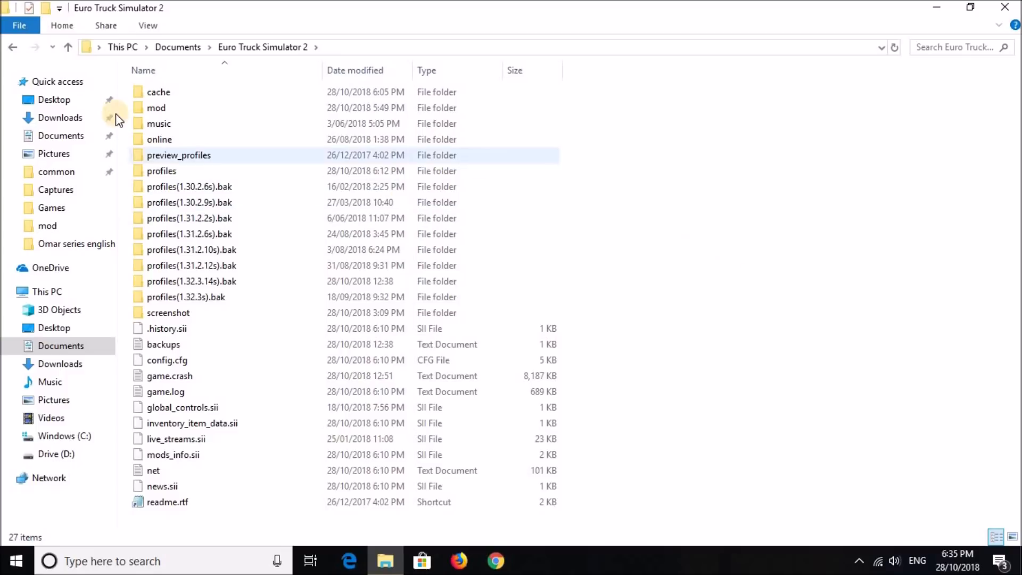
pyautogui.doubleClick(156, 107)
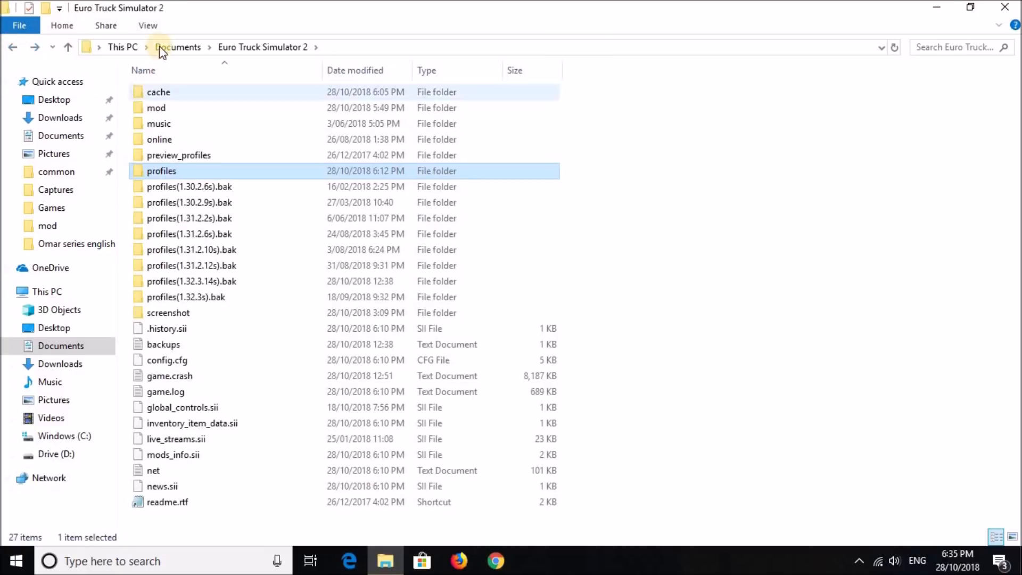
# Move to the game's install folder and open the 64-bit win_x64 folder
pyautogui.click(178, 46)
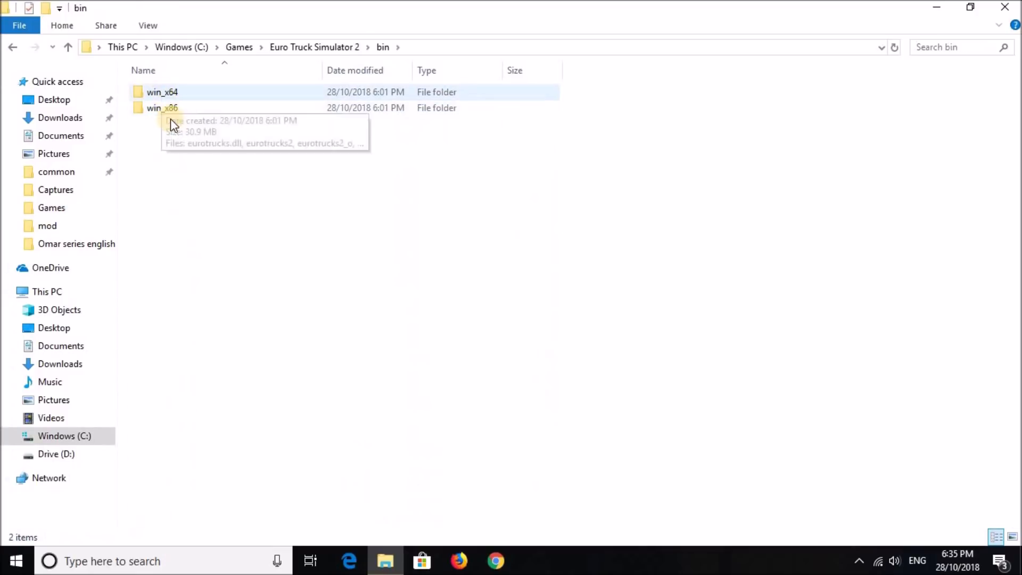
pyautogui.doubleClick(162, 92)
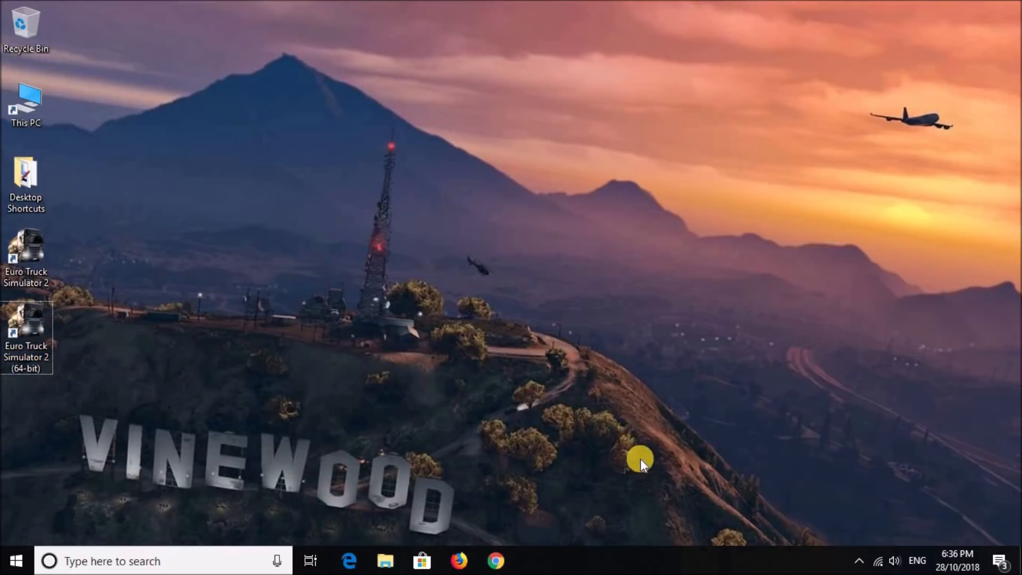
pyautogui.moveTo(596, 344)
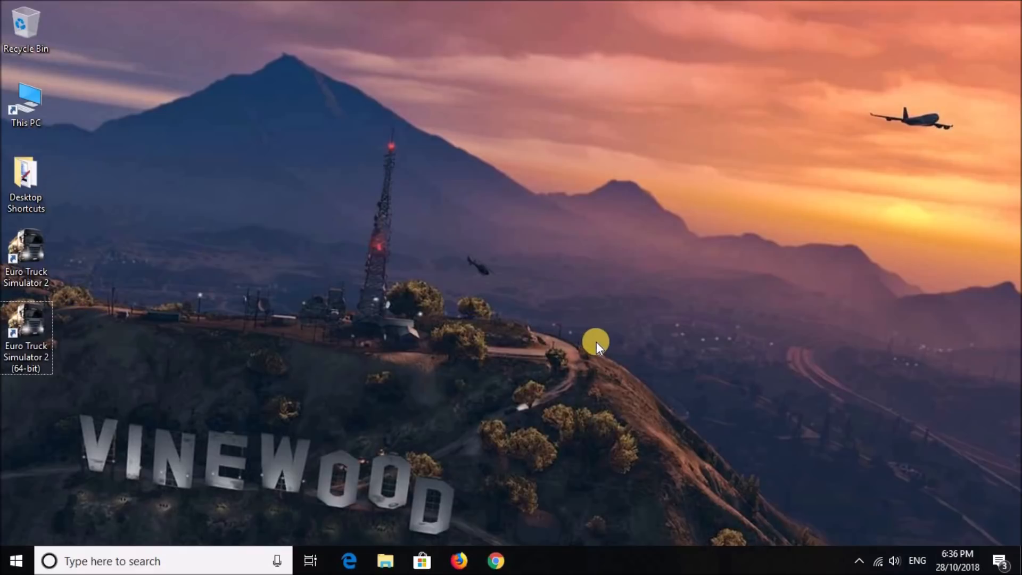
pyautogui.moveTo(656, 378)
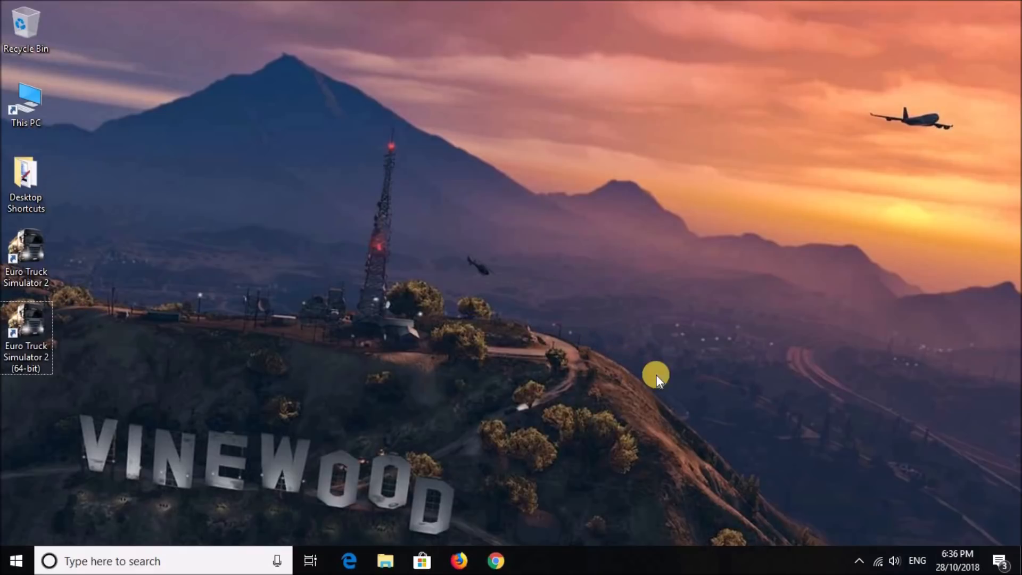
pyautogui.moveTo(616, 384)
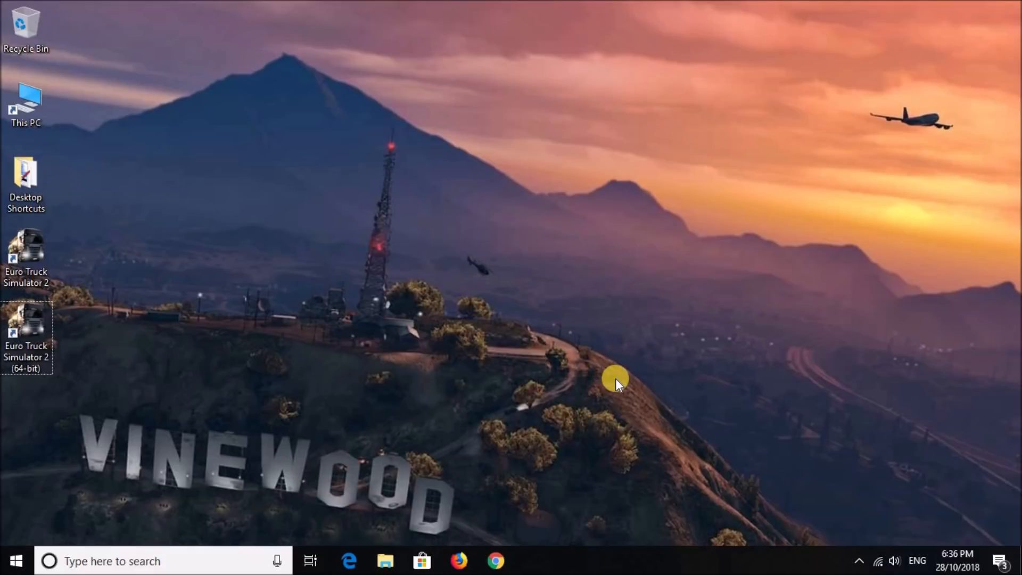
pyautogui.doubleClick(26, 324)
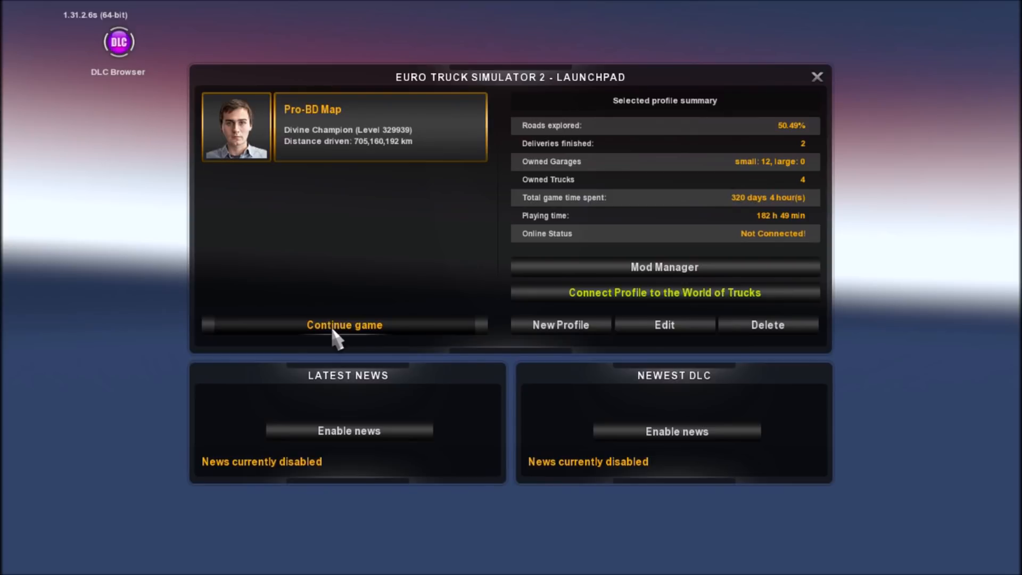
# Continue the Pro-BD Map profile from the Launchpad
pyautogui.click(343, 325)
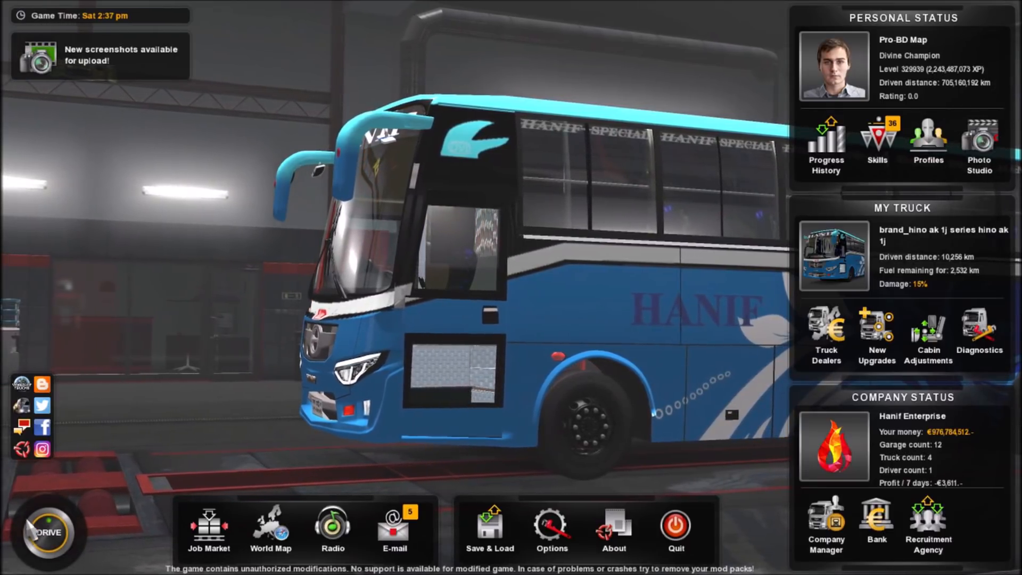
# Browse the truck dealers from the in-game menu
pyautogui.click(46, 532)
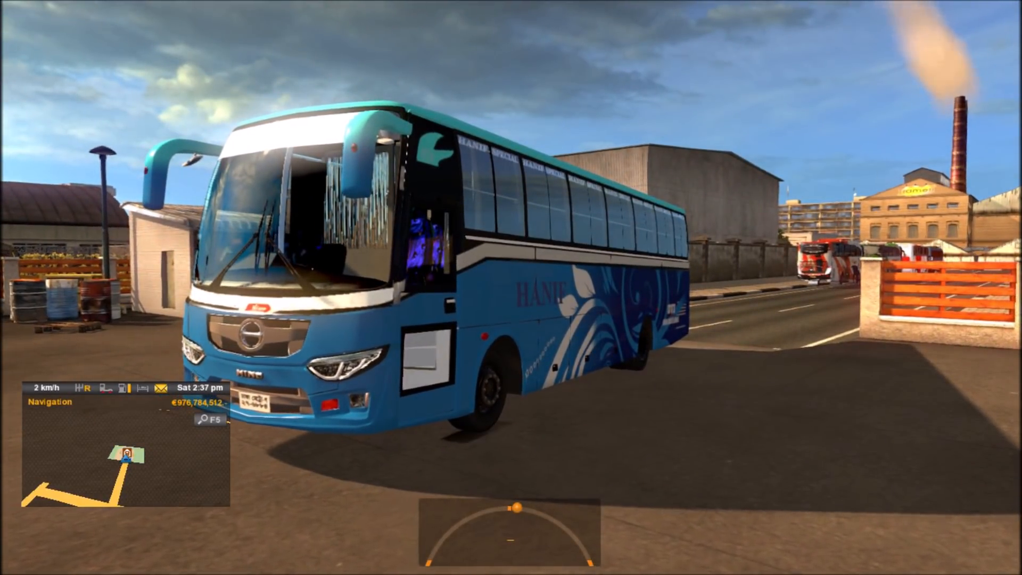
# Leave driving for the main menu and inspect the steering controller setting in Options > Controls
pyautogui.press('w')
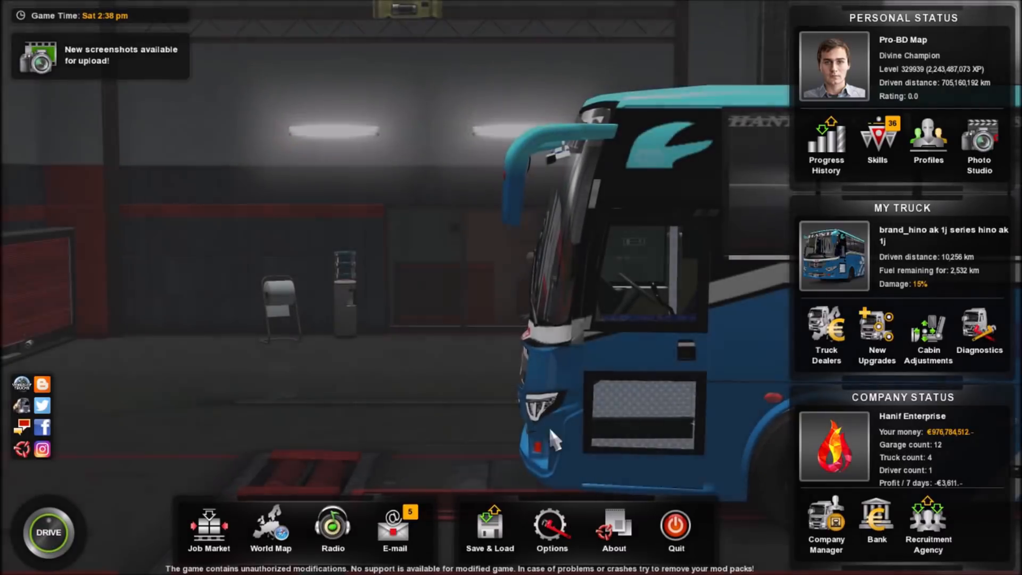
pyautogui.click(551, 528)
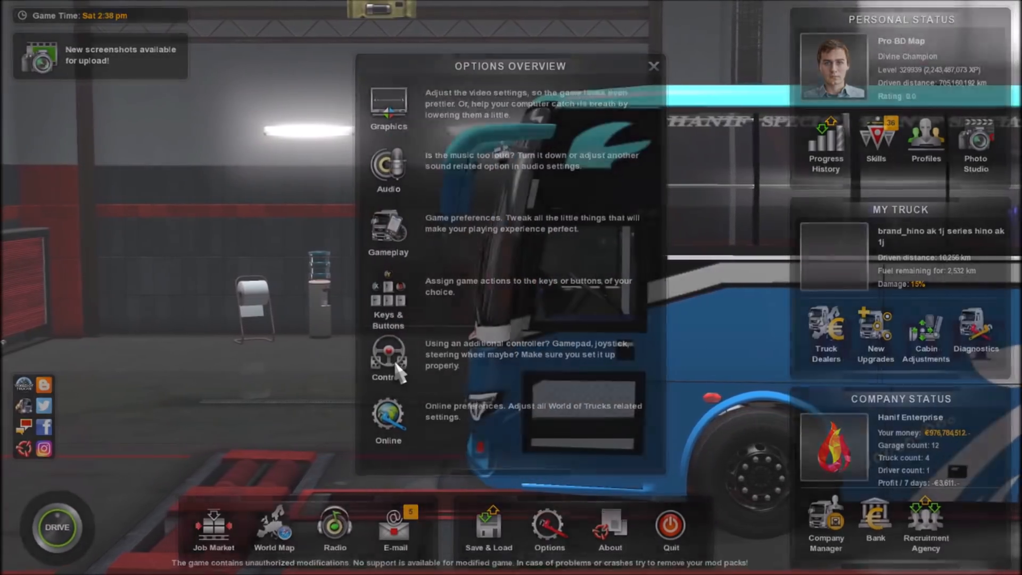
pyautogui.click(388, 355)
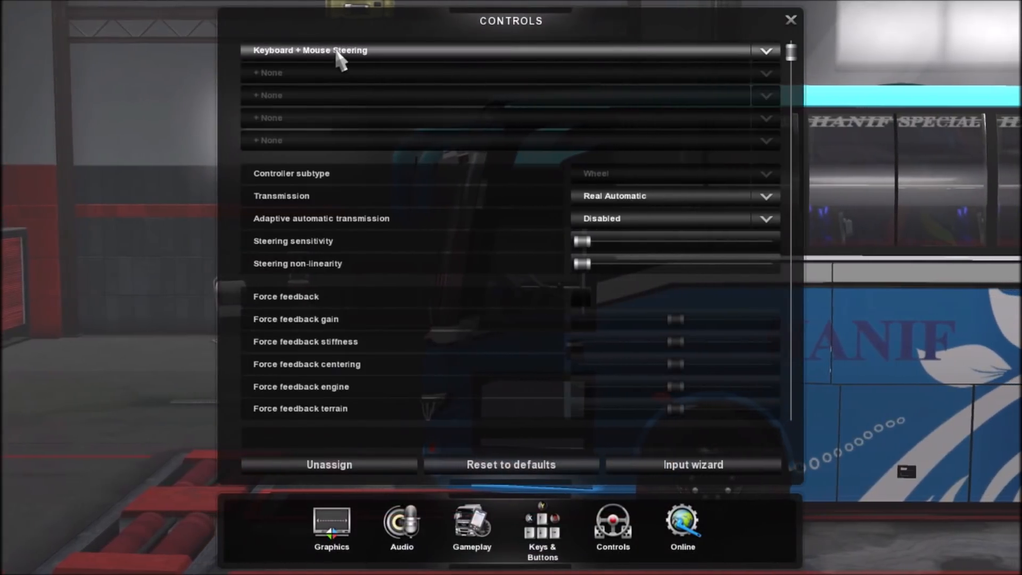
pyautogui.click(508, 51)
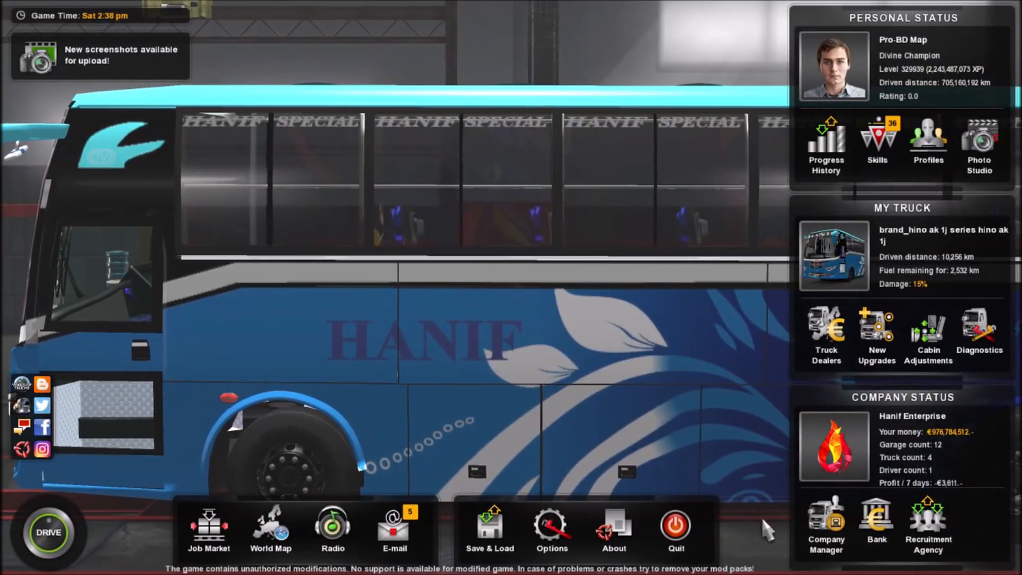
# In Truck Manager, view the Volvo B9R Coach's upgrade screen, then return to the fleet list
pyautogui.click(826, 526)
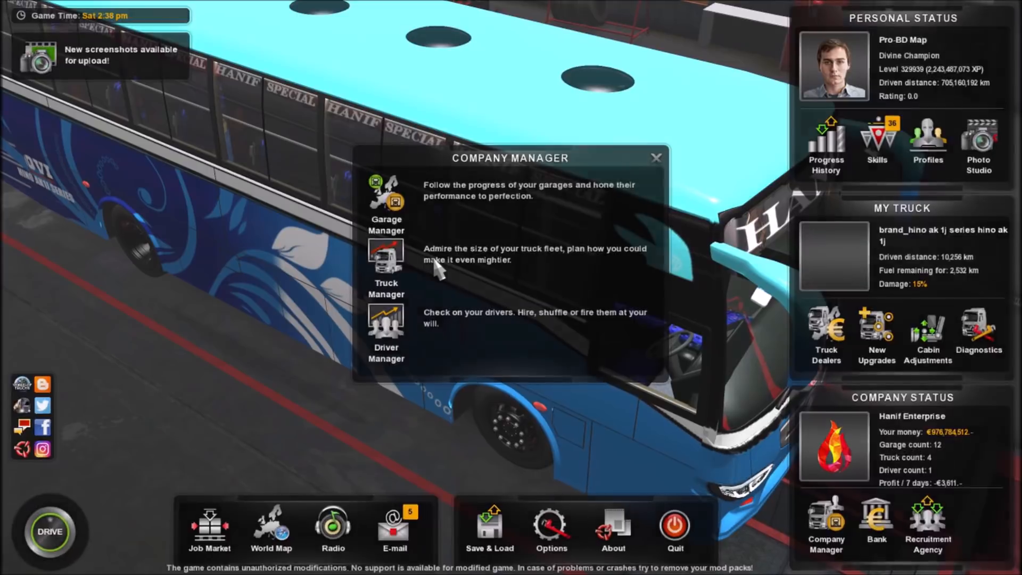
pyautogui.click(386, 261)
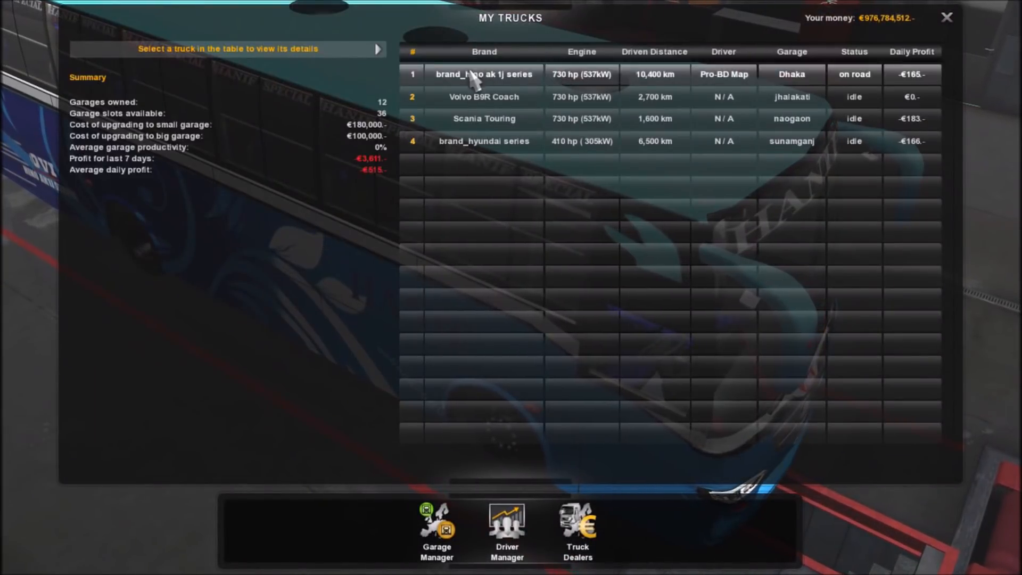
pyautogui.click(484, 96)
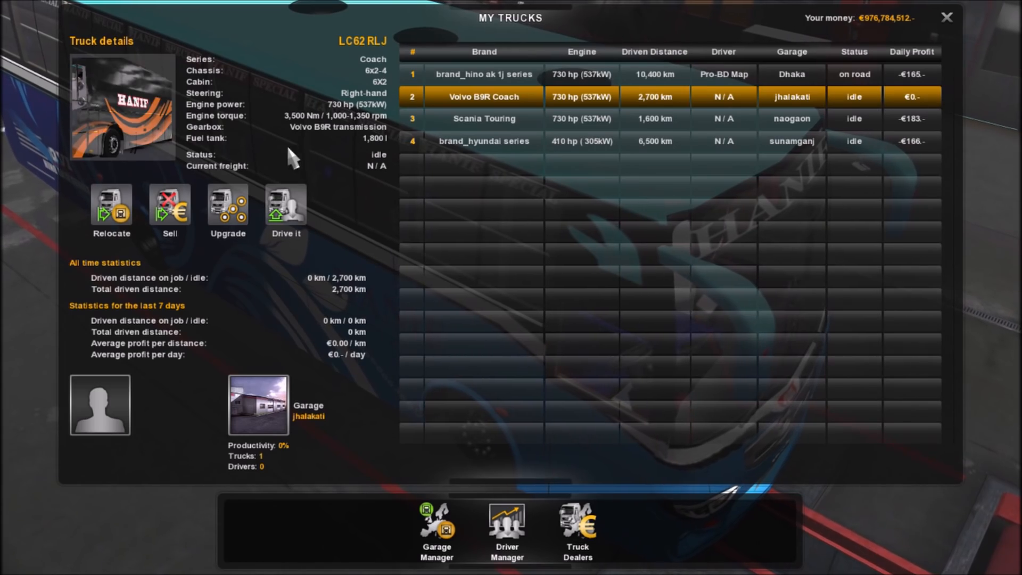
pyautogui.click(227, 203)
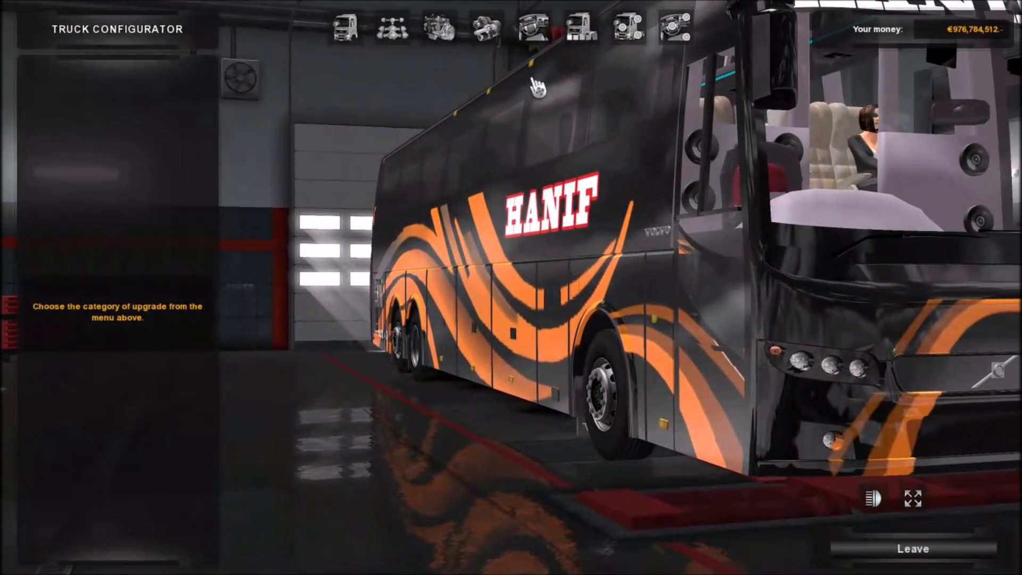
pyautogui.click(577, 27)
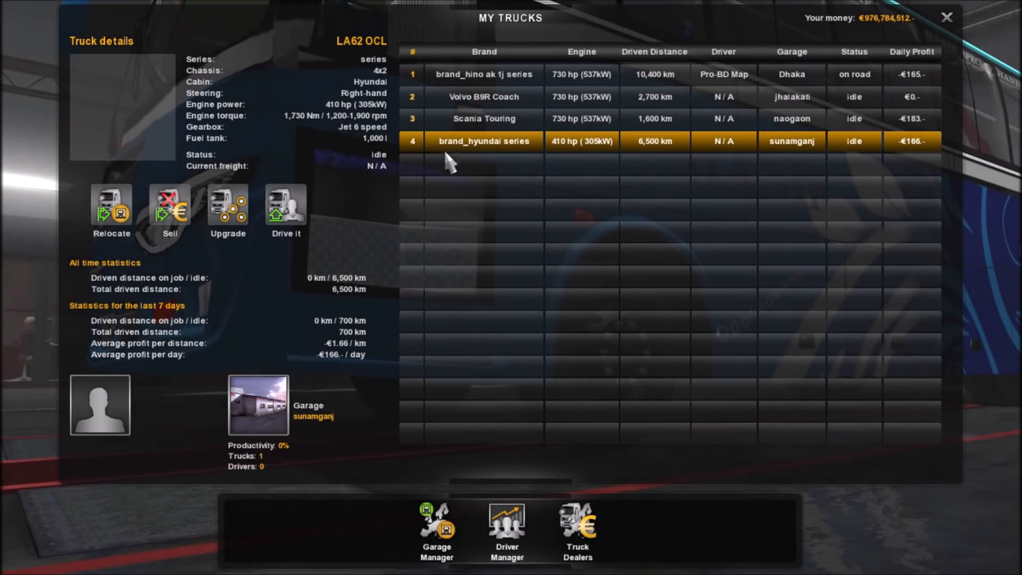
# Preview a different paint job on the Hyundai bus and leave without buying
pyautogui.click(227, 205)
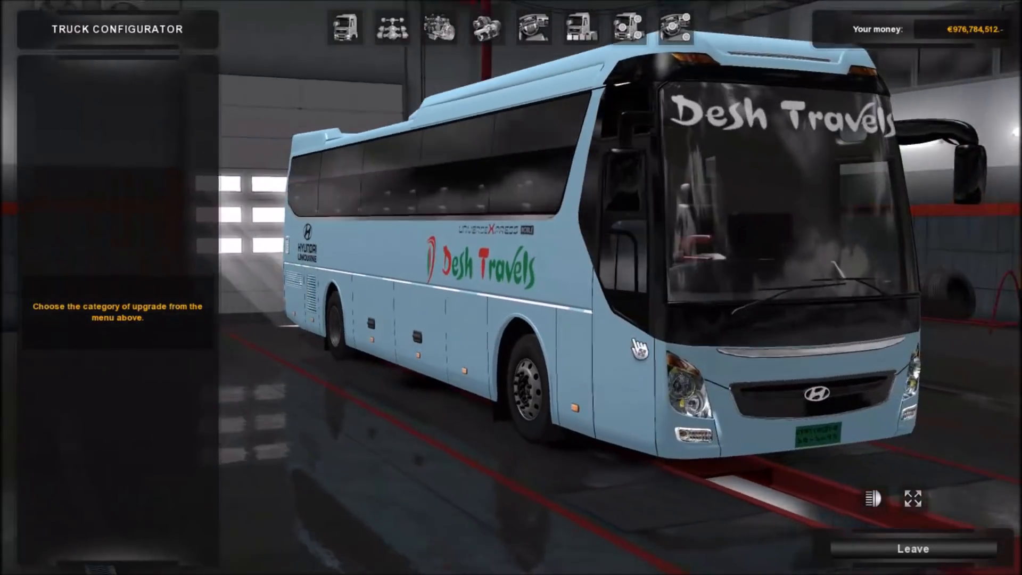
pyautogui.click(580, 29)
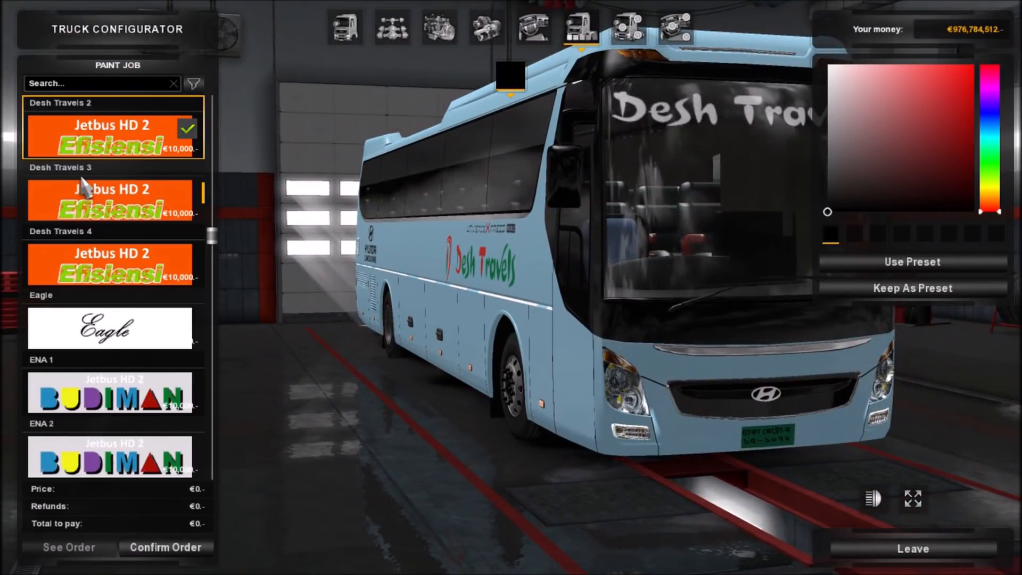
pyautogui.click(113, 391)
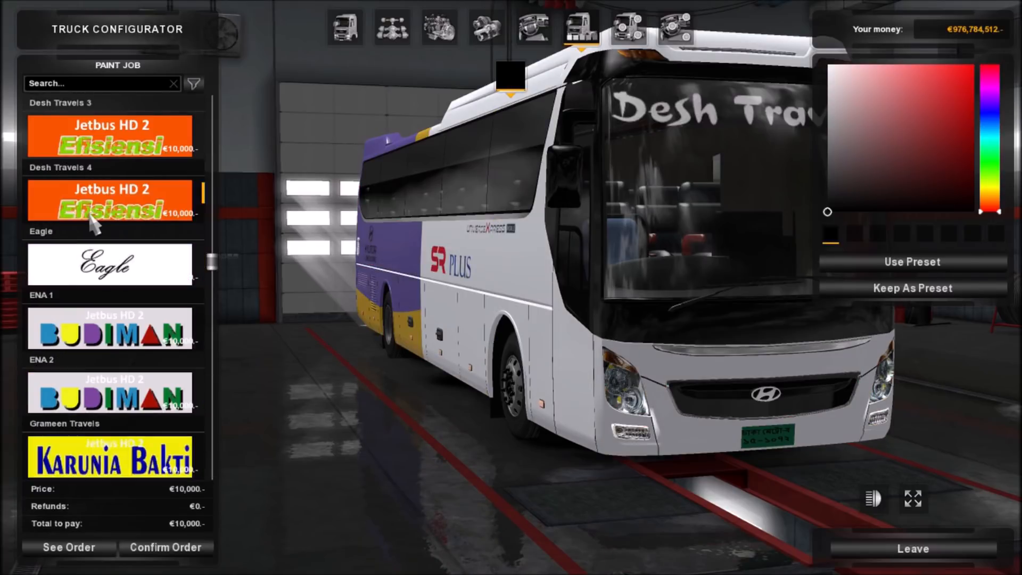
pyautogui.click(112, 320)
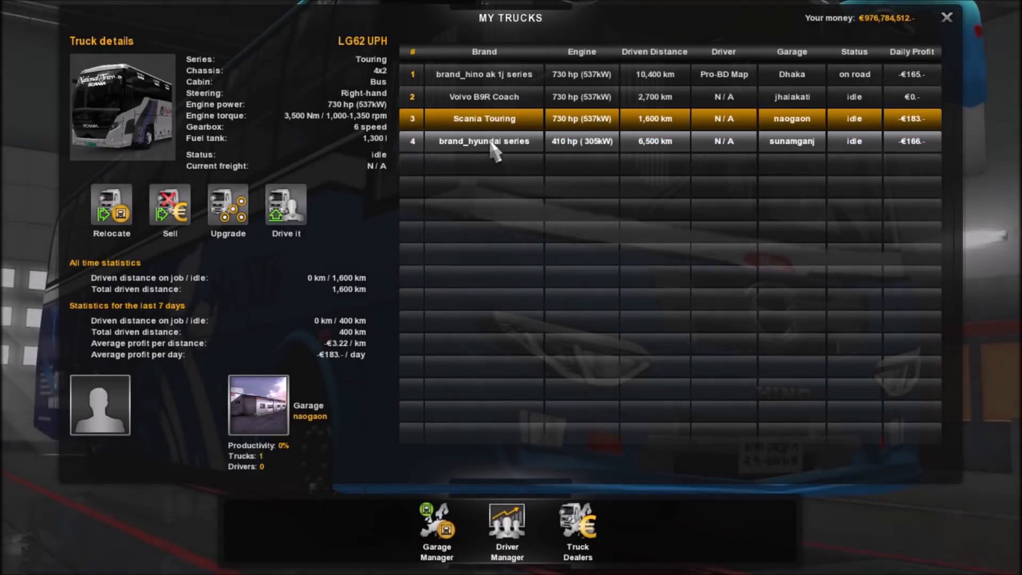
# Select the Hyundai bus, choose Relocate, and dismiss the confirmation prompt
pyautogui.click(484, 141)
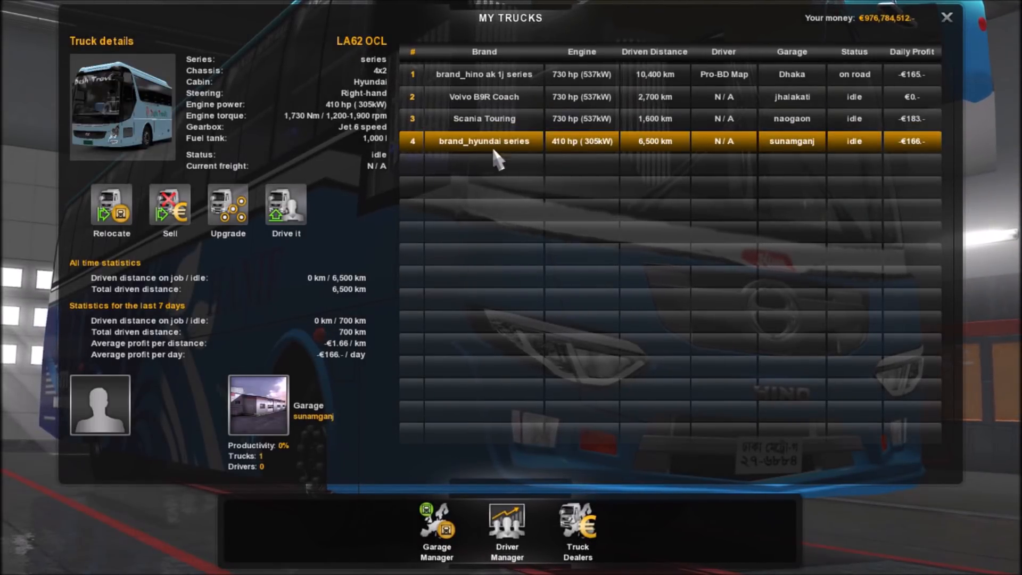
pyautogui.click(111, 204)
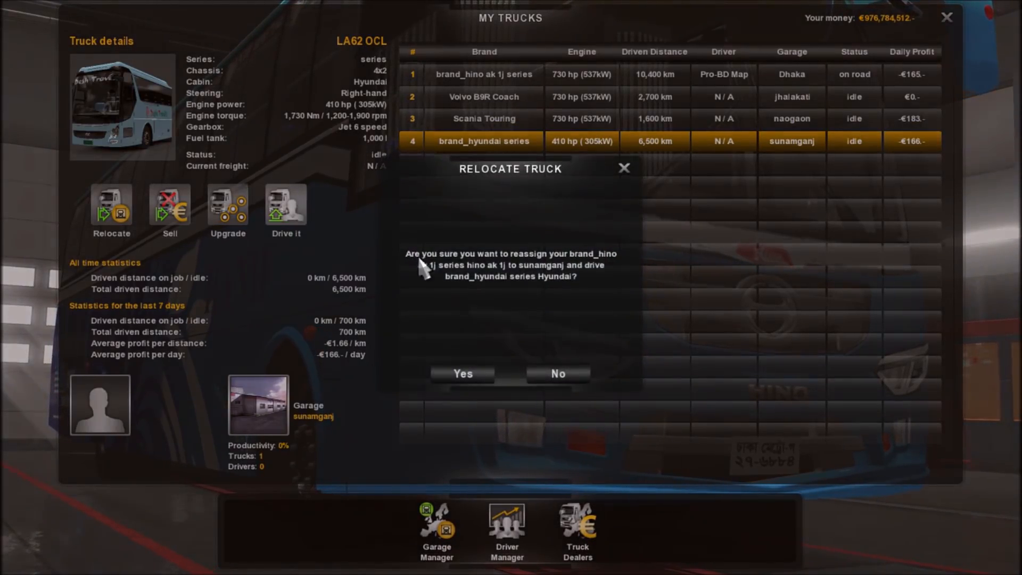
pyautogui.click(462, 374)
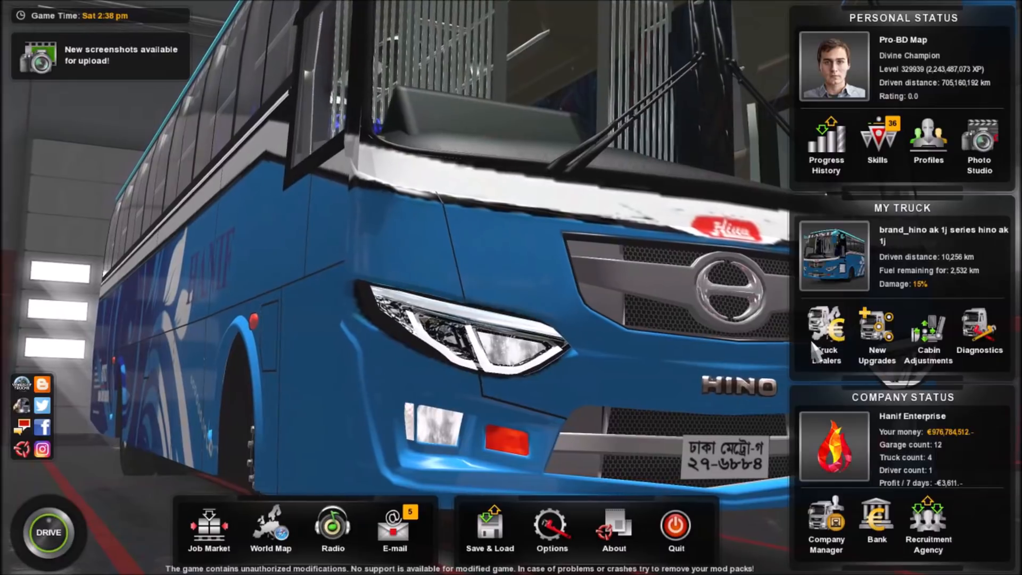
# Visit the Rangpur DAF dealer, browse the XF105 trucks, and leave without buying
pyautogui.click(827, 332)
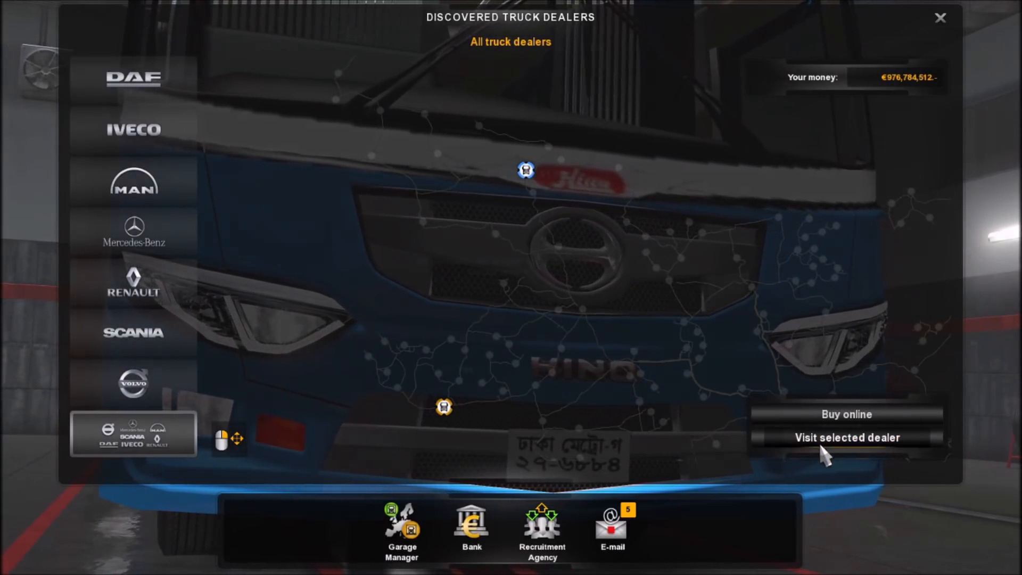
pyautogui.click(846, 437)
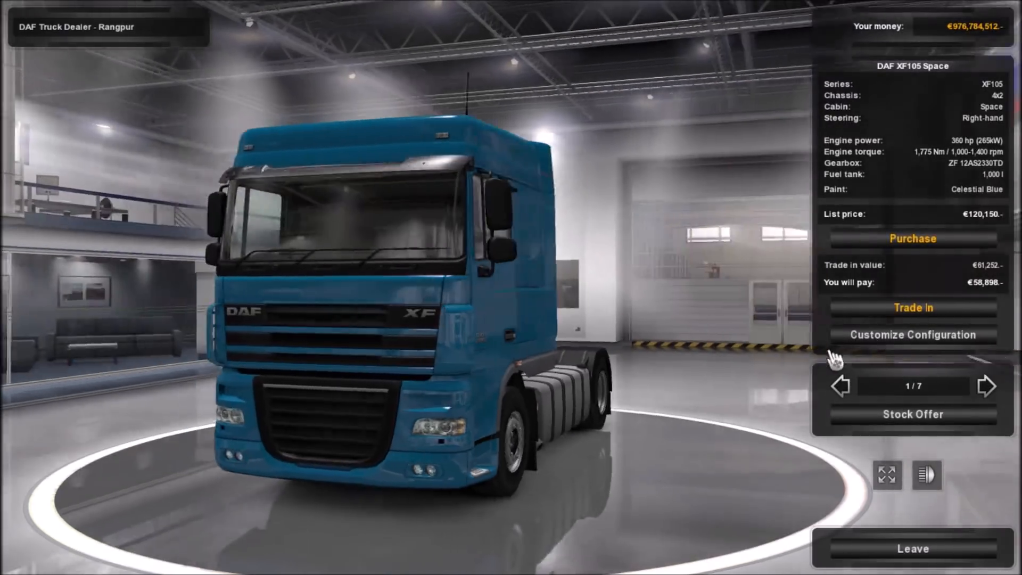
pyautogui.click(986, 386)
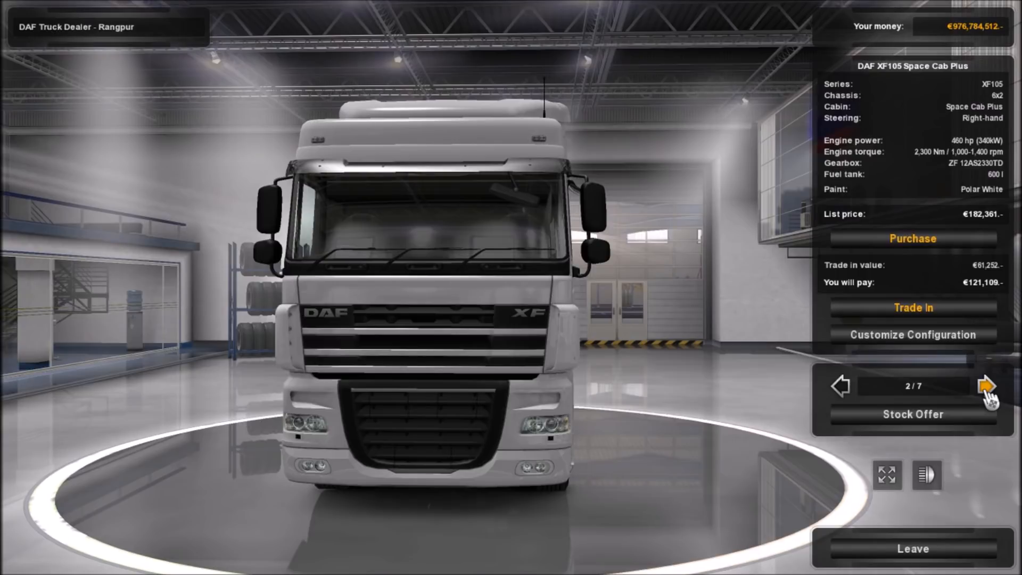
pyautogui.click(988, 386)
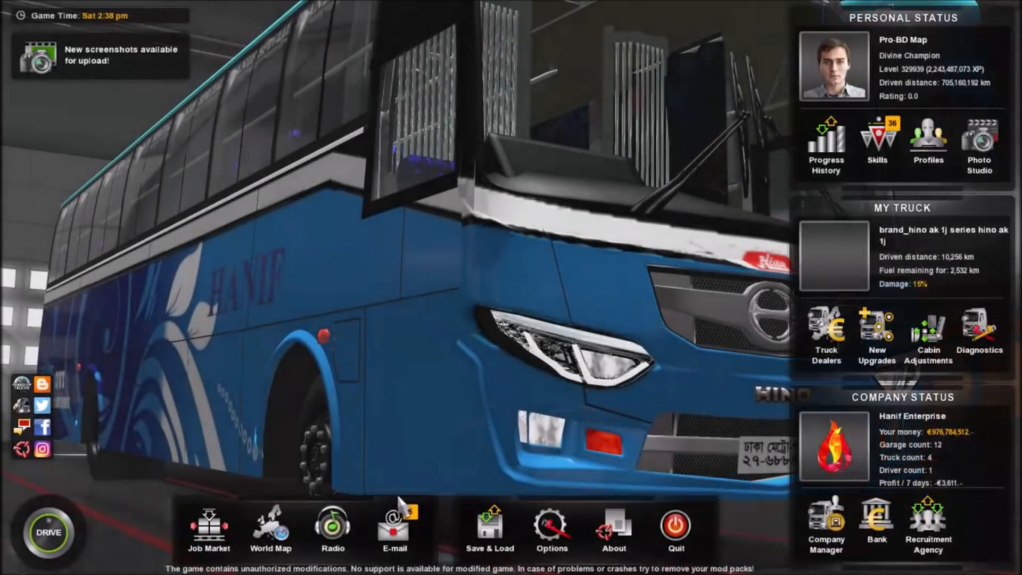
# Plot a 230 km, about 3 h 6 min route near Mymensingh on the world map
pyautogui.click(270, 528)
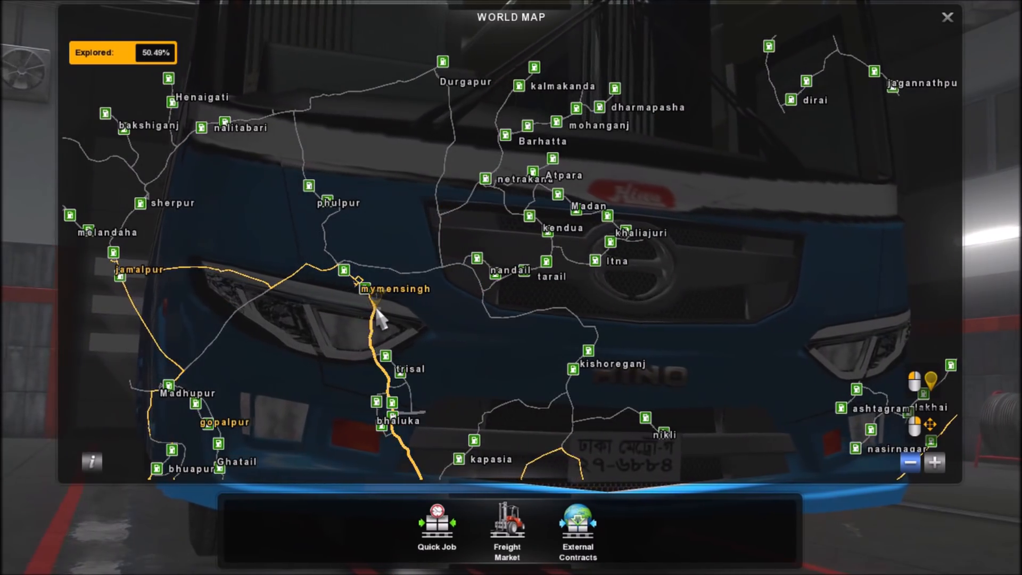
pyautogui.click(377, 305)
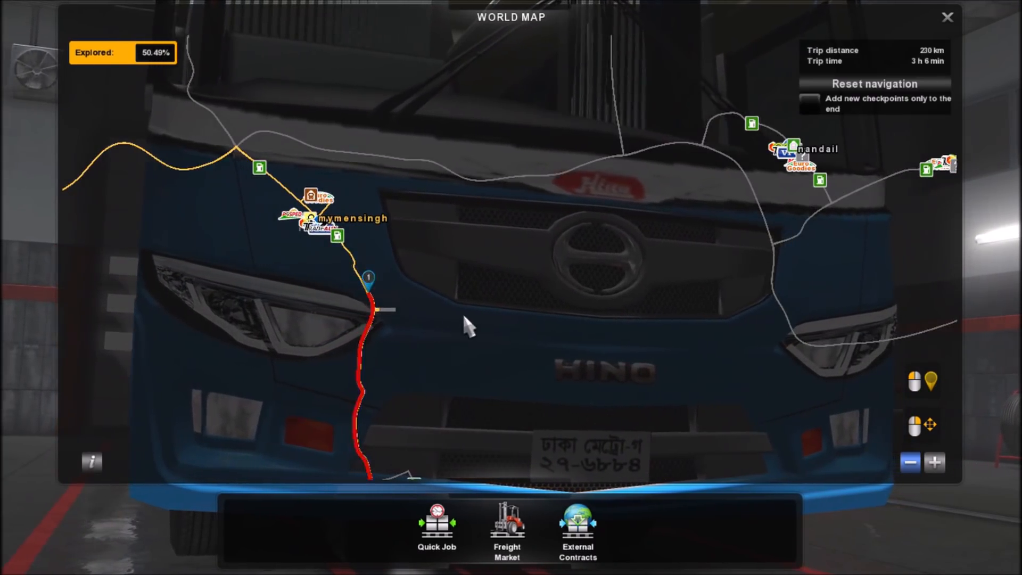